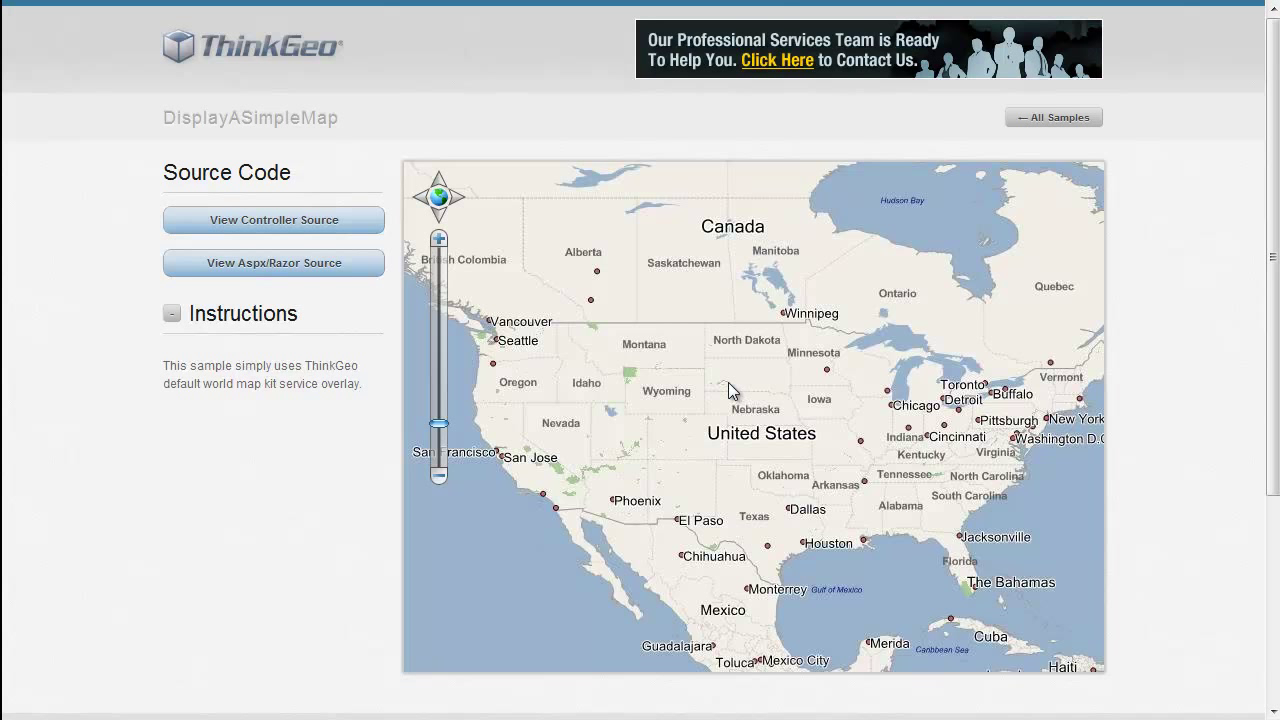
{"action": "mouse_move", "coordinate": [742, 396]}
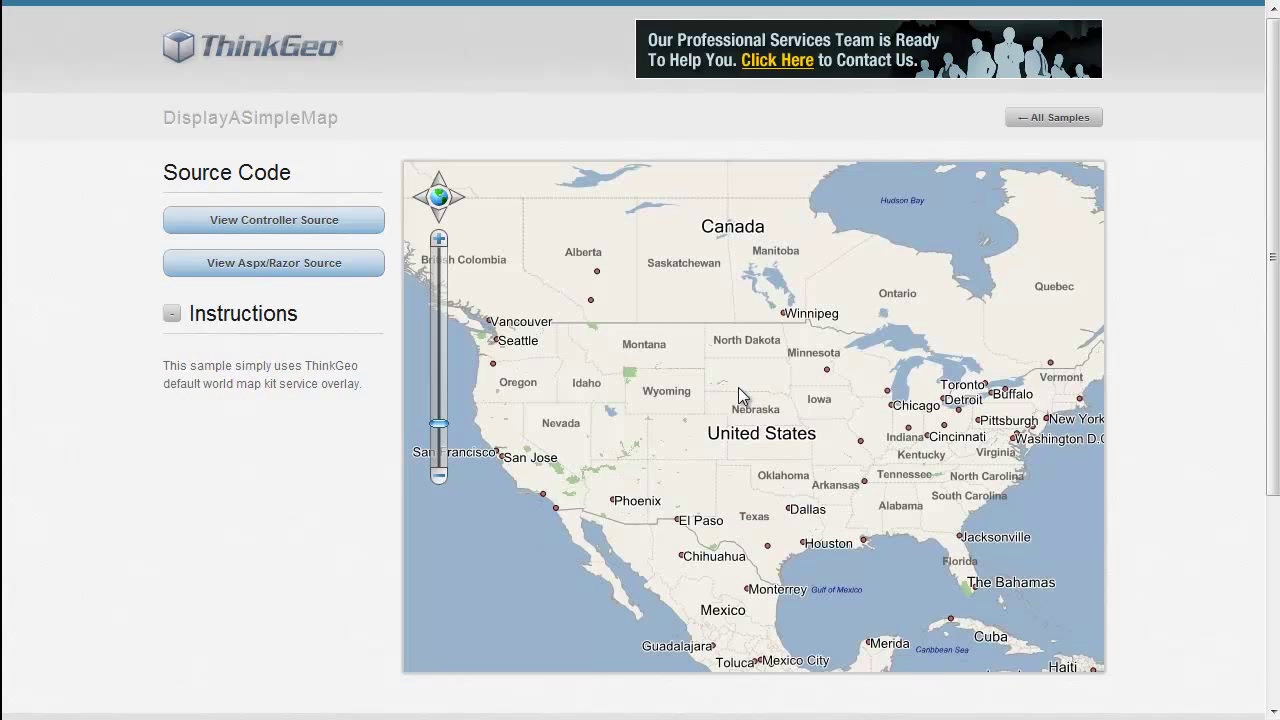
{"action": "mouse_move", "coordinate": [744, 404]}
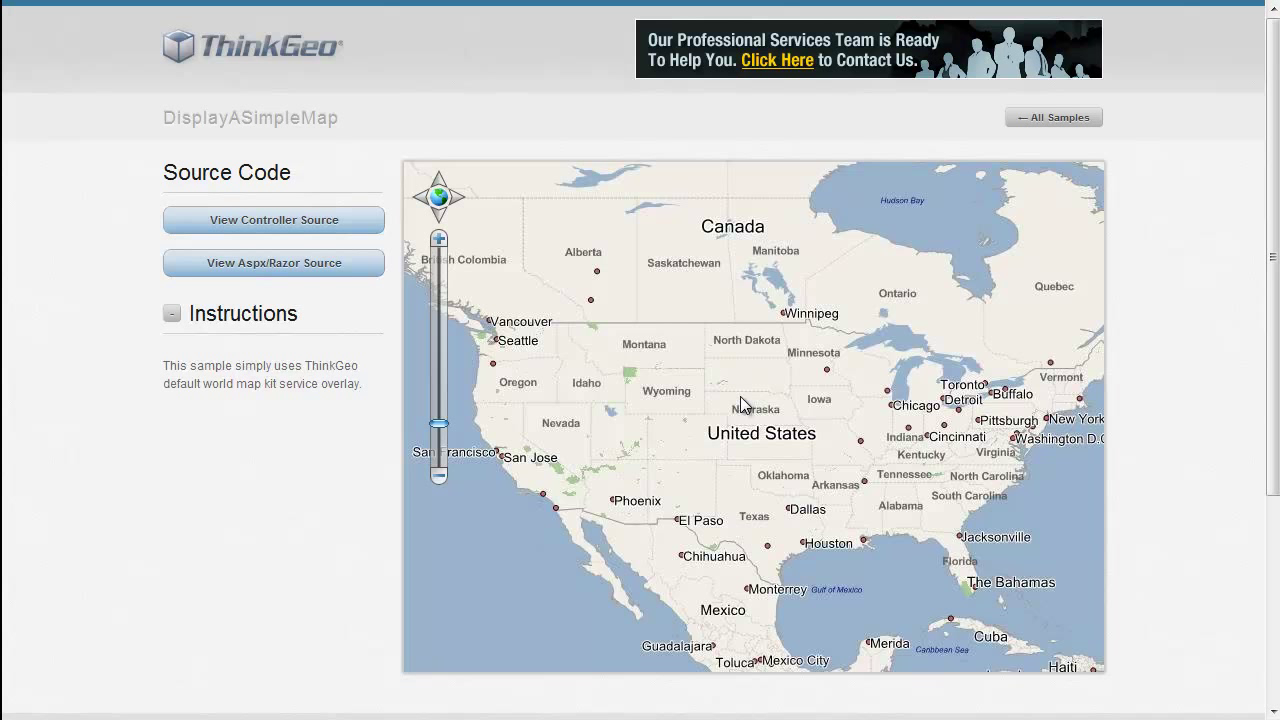
{"action": "mouse_move", "coordinate": [746, 424]}
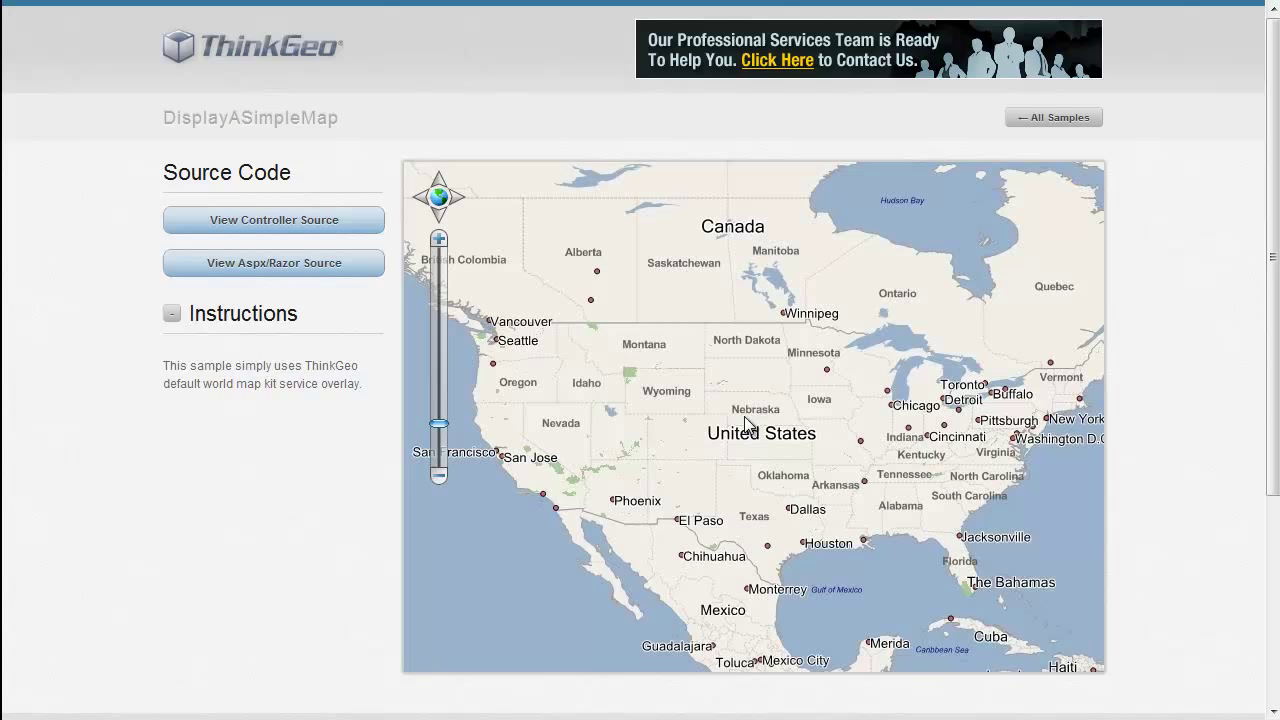
{"action": "mouse_move", "coordinate": [918, 604]}
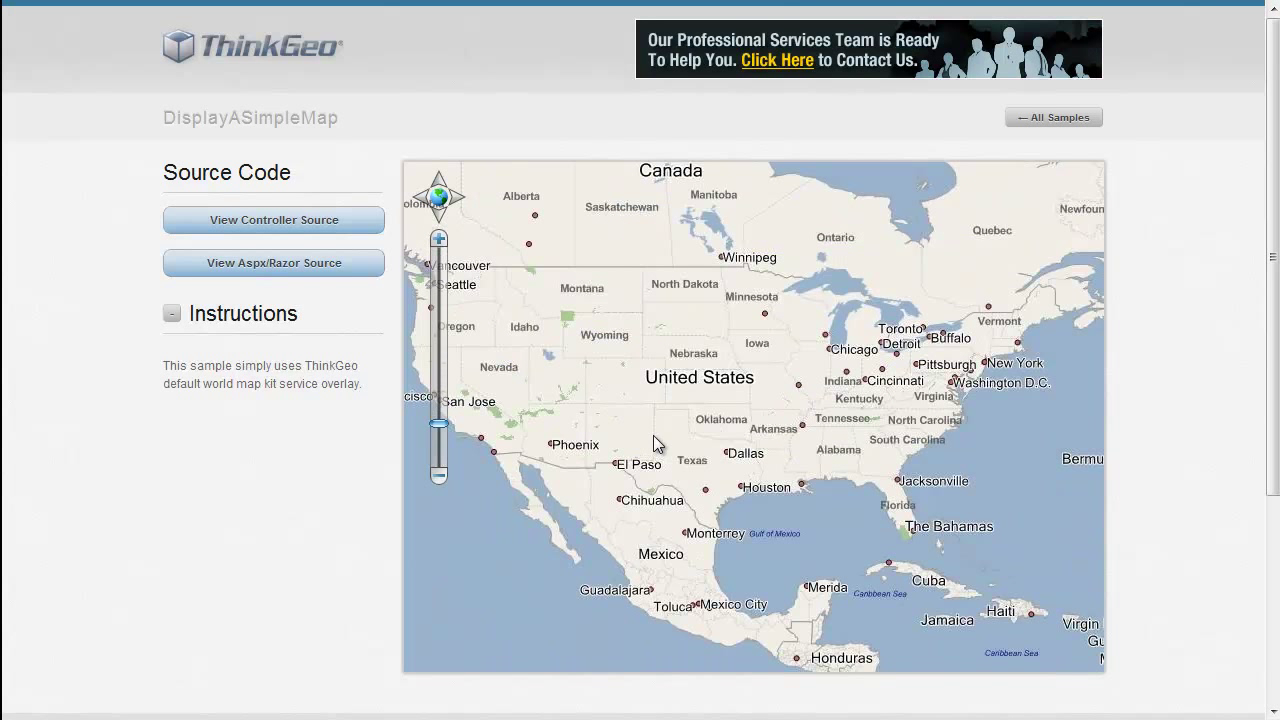
{"action": "mouse_move", "coordinate": [792, 440]}
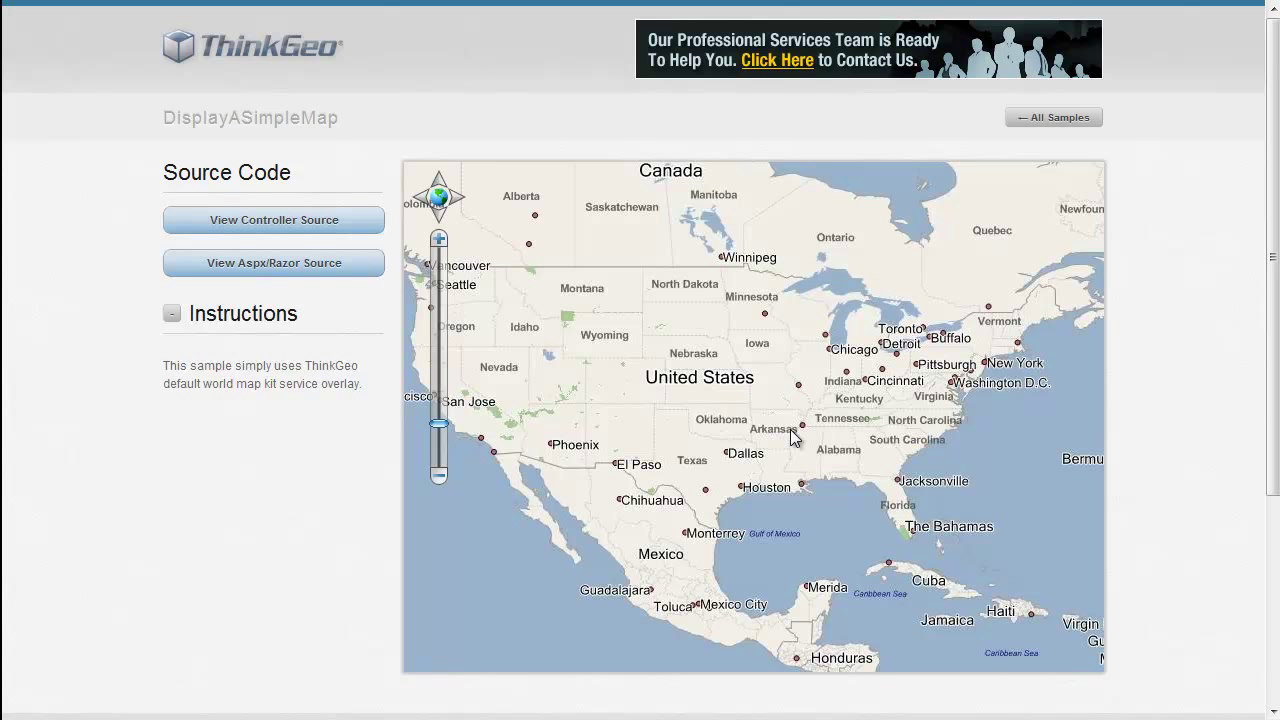
{"action": "mouse_move", "coordinate": [184, 232]}
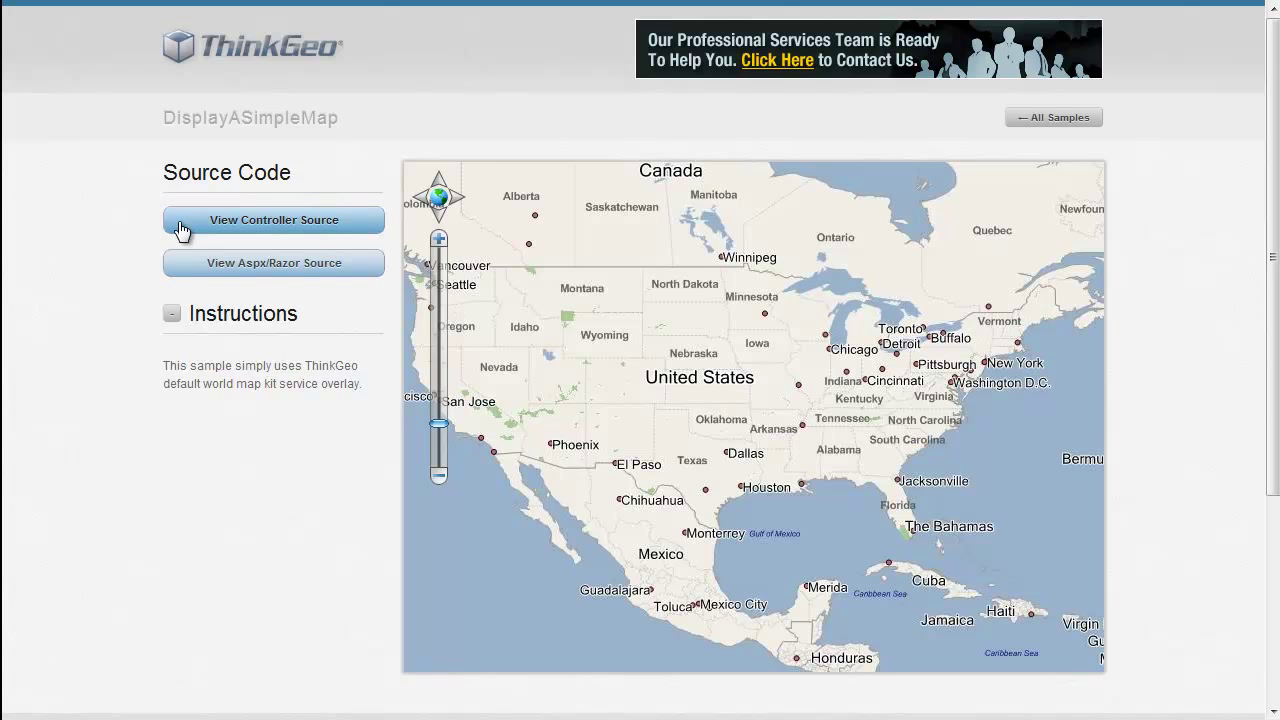
{"action": "mouse_move", "coordinate": [256, 224]}
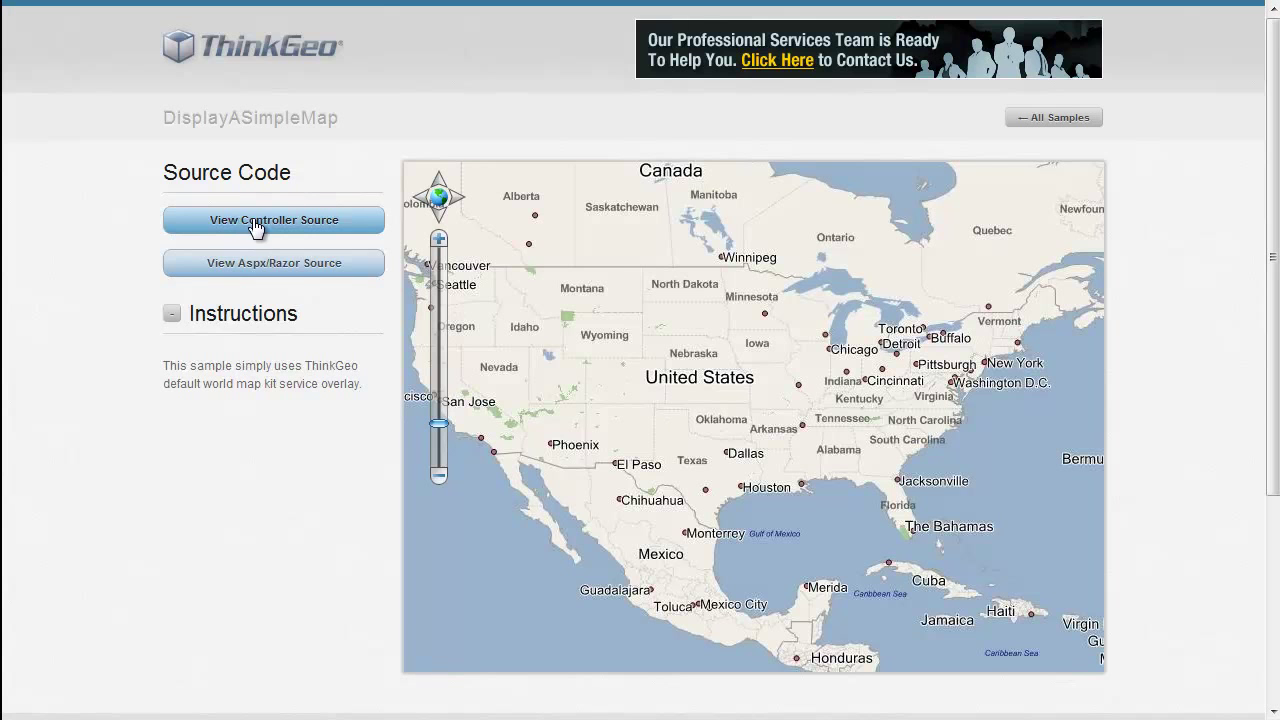
Show the DisplayASimpleMap controller source and clear the highlight on the map-creation lines.
{"action": "left_click", "coordinate": [272, 218]}
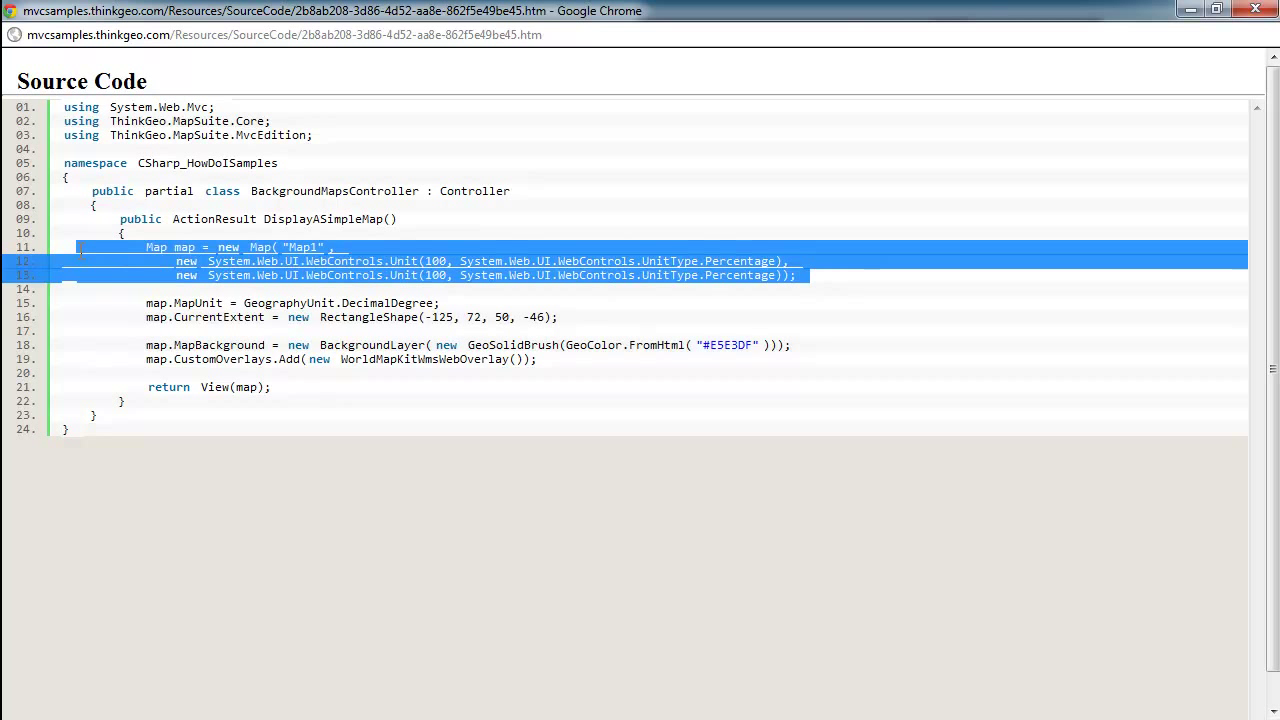
{"action": "left_click", "coordinate": [696, 276]}
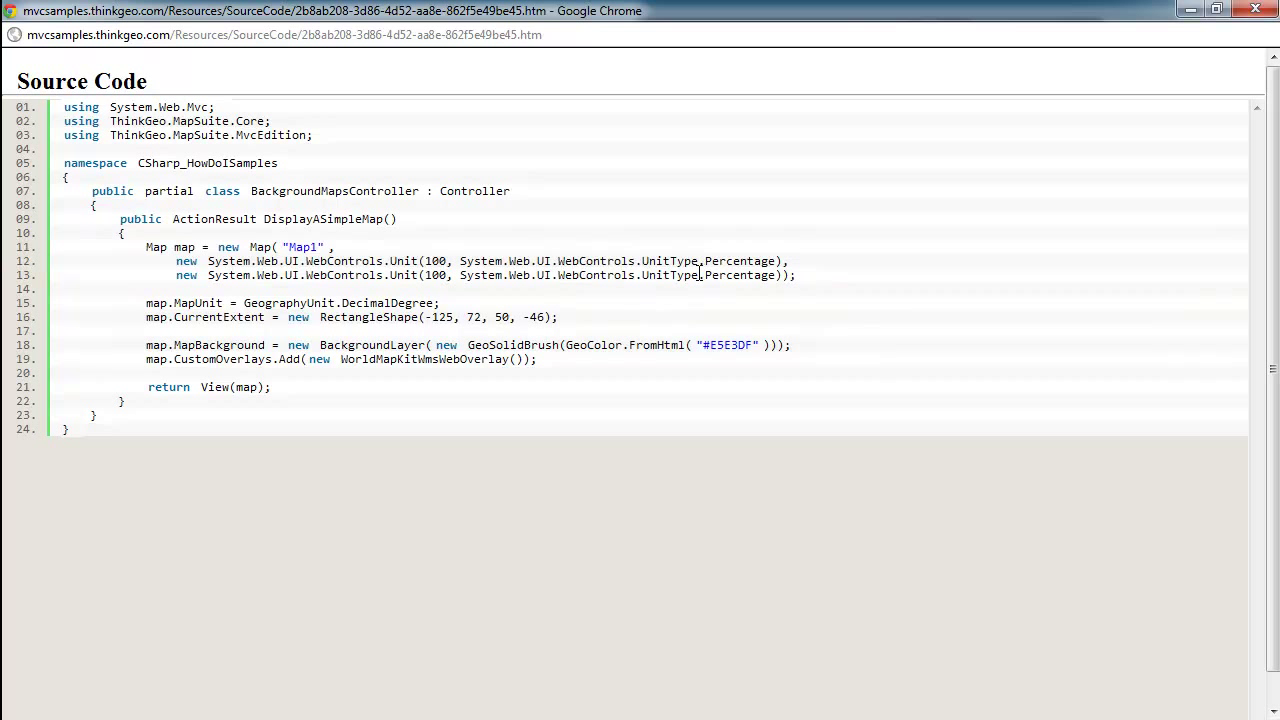
{"action": "mouse_move", "coordinate": [470, 312]}
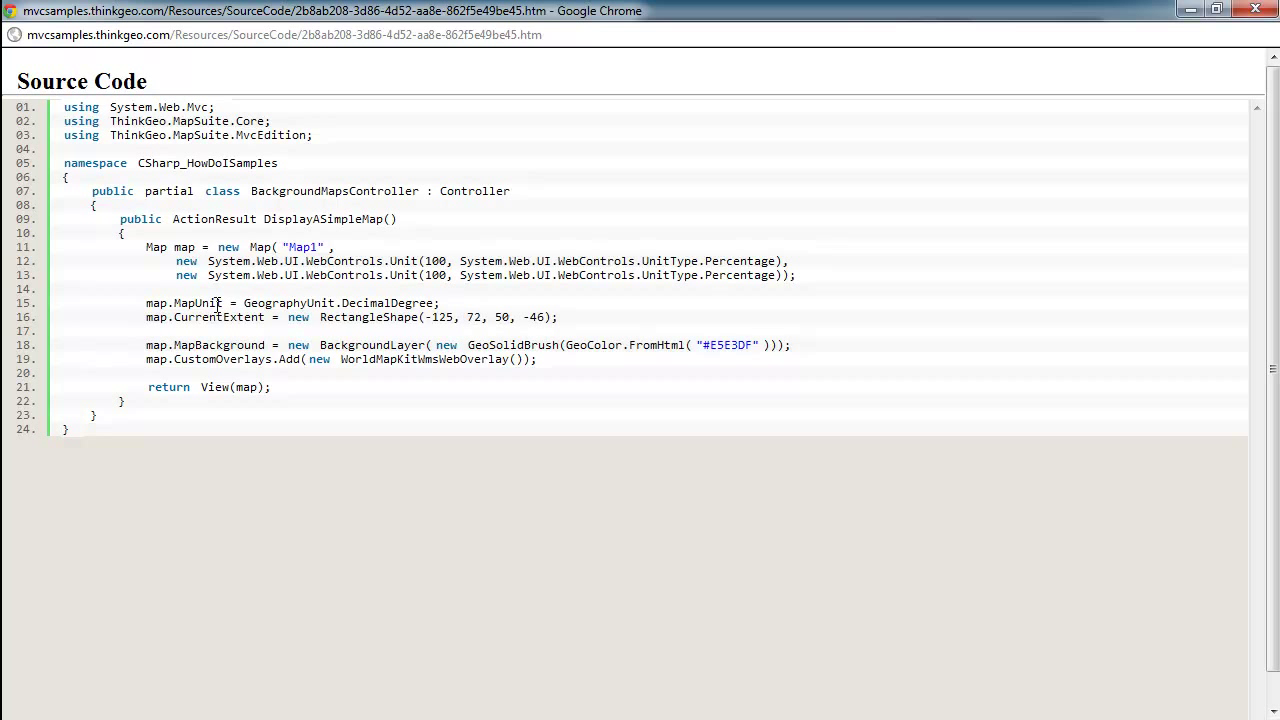
{"action": "mouse_move", "coordinate": [290, 296]}
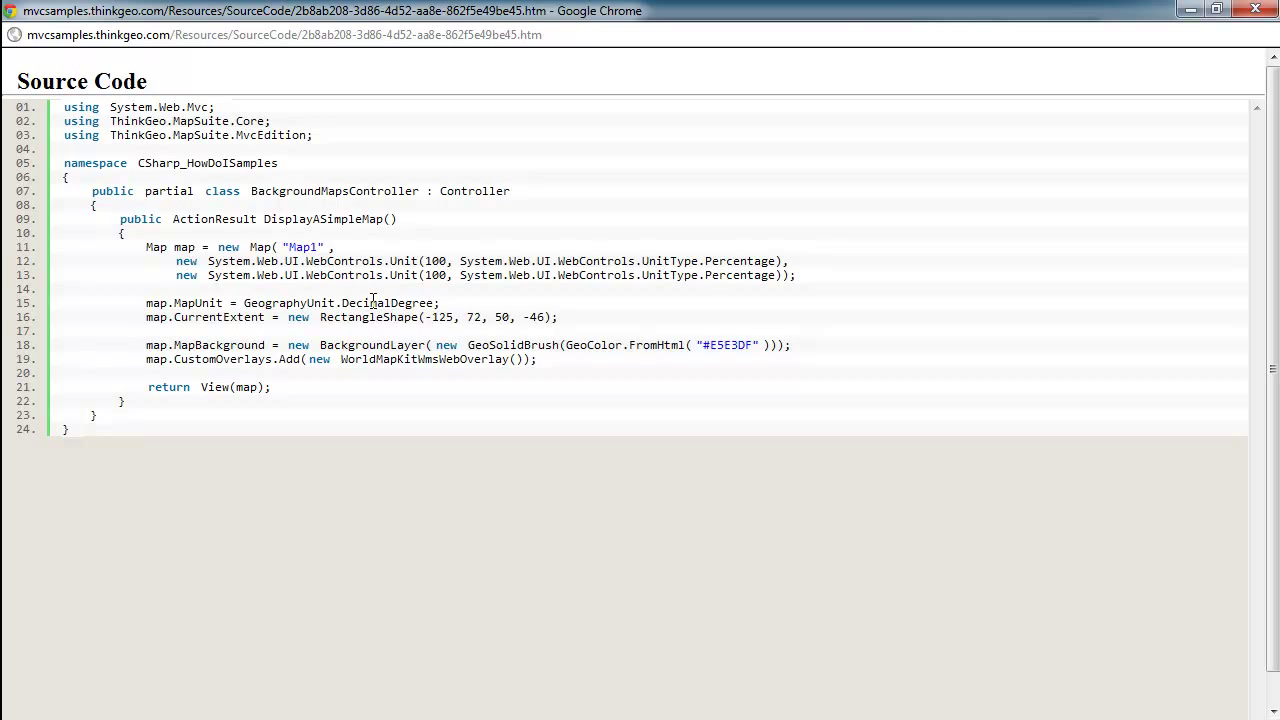
{"action": "mouse_move", "coordinate": [286, 304]}
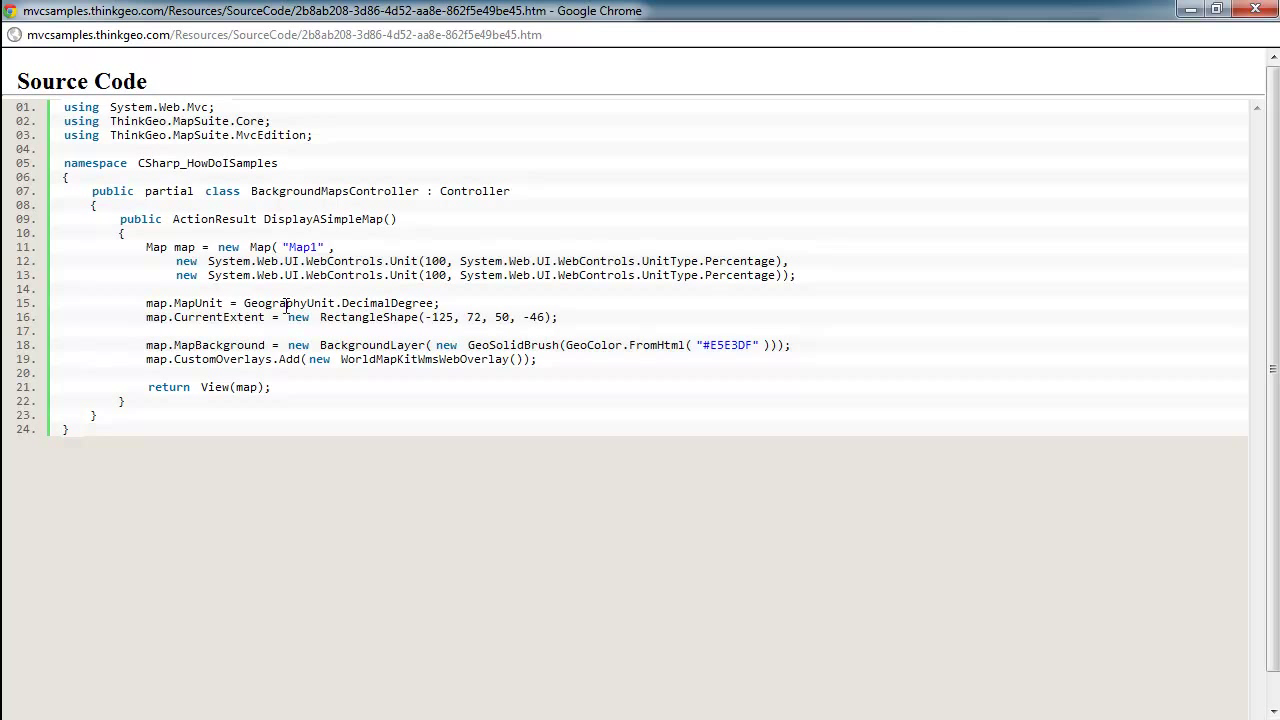
{"action": "mouse_move", "coordinate": [448, 316]}
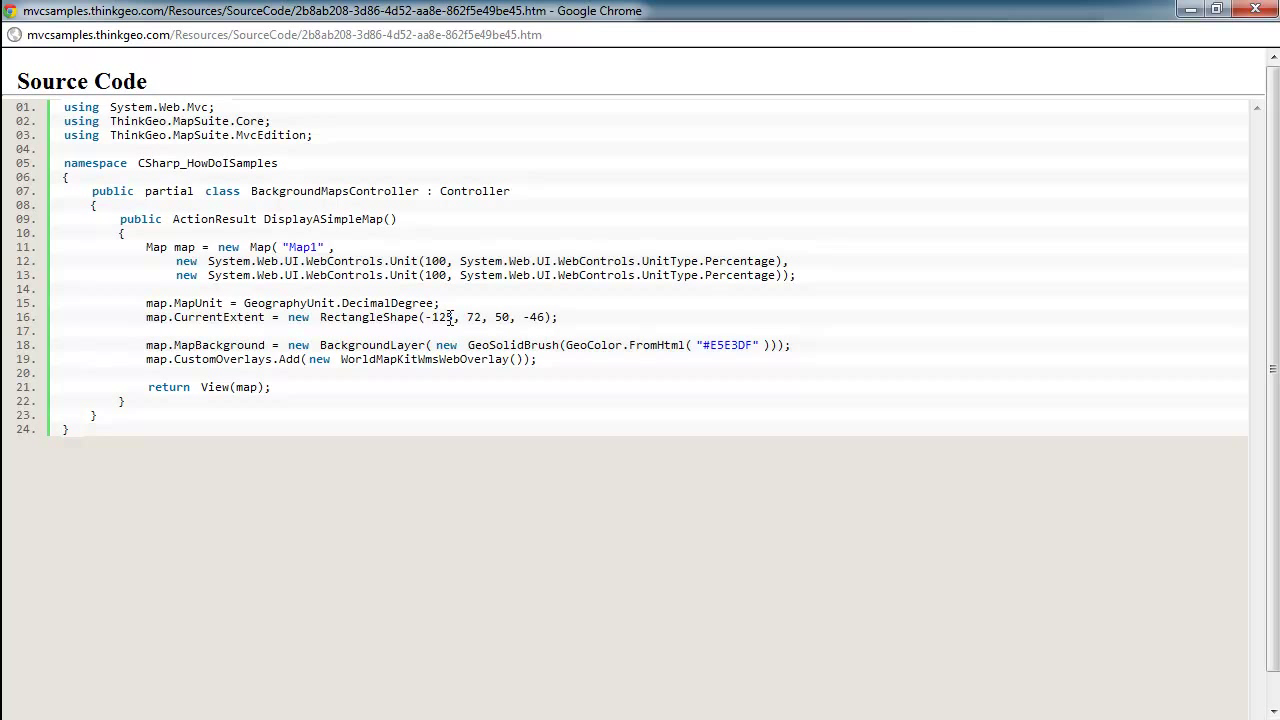
{"action": "mouse_move", "coordinate": [456, 316]}
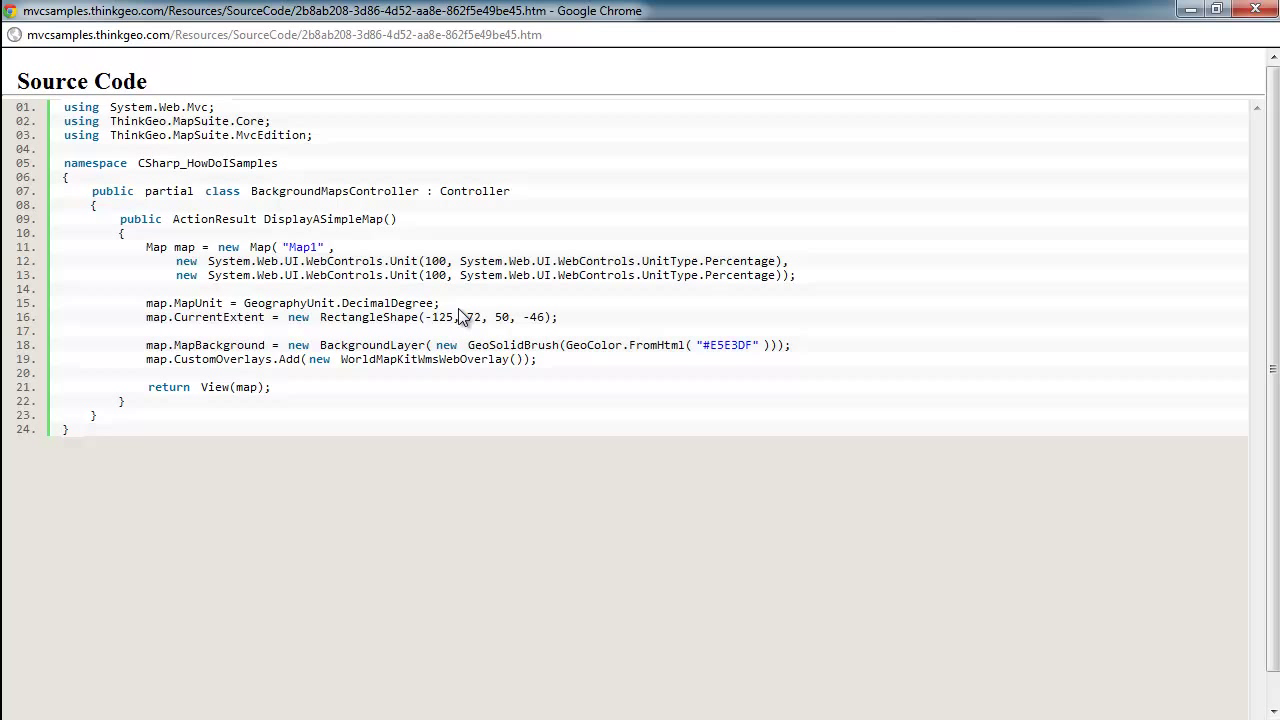
{"action": "mouse_move", "coordinate": [390, 308]}
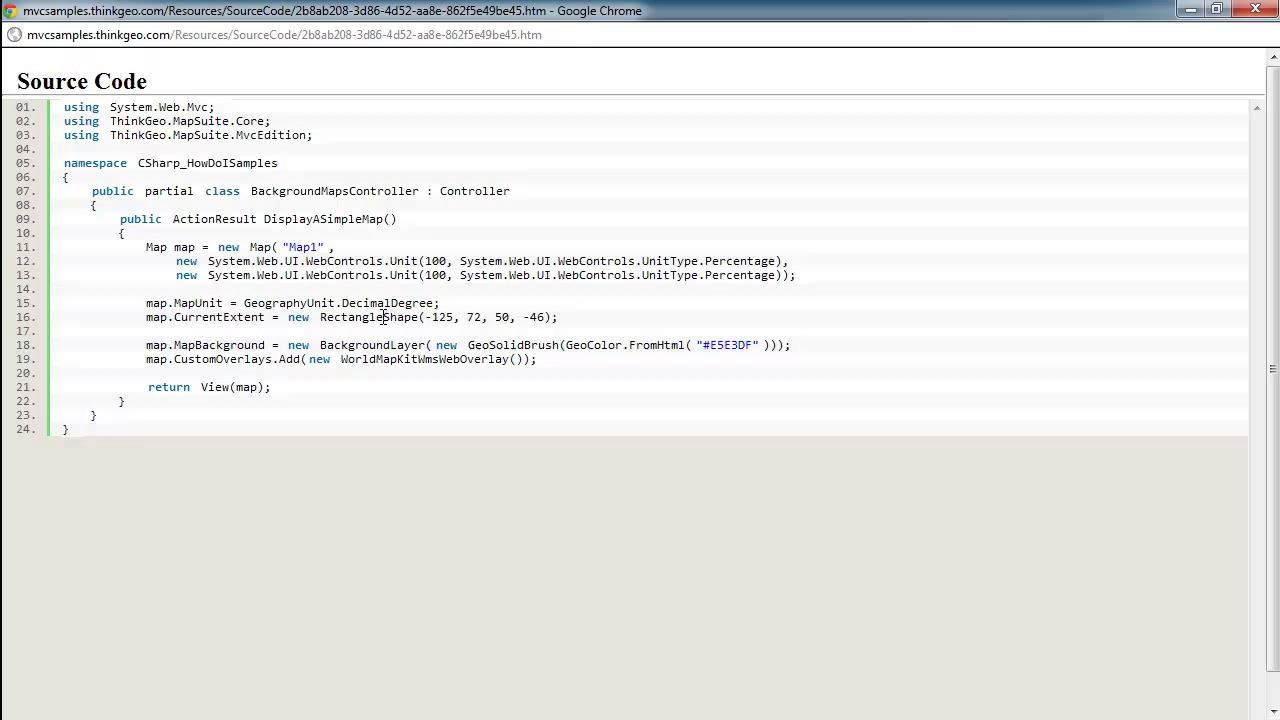
{"action": "mouse_move", "coordinate": [292, 304]}
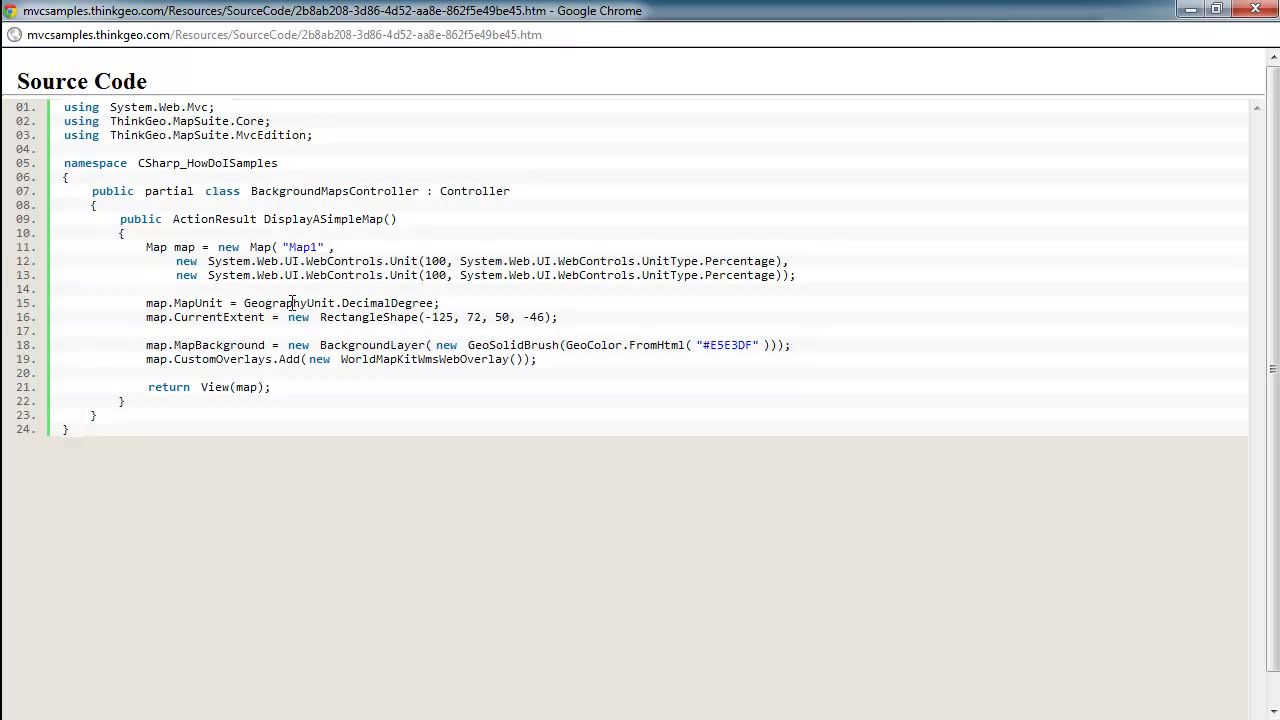
{"action": "mouse_move", "coordinate": [584, 324]}
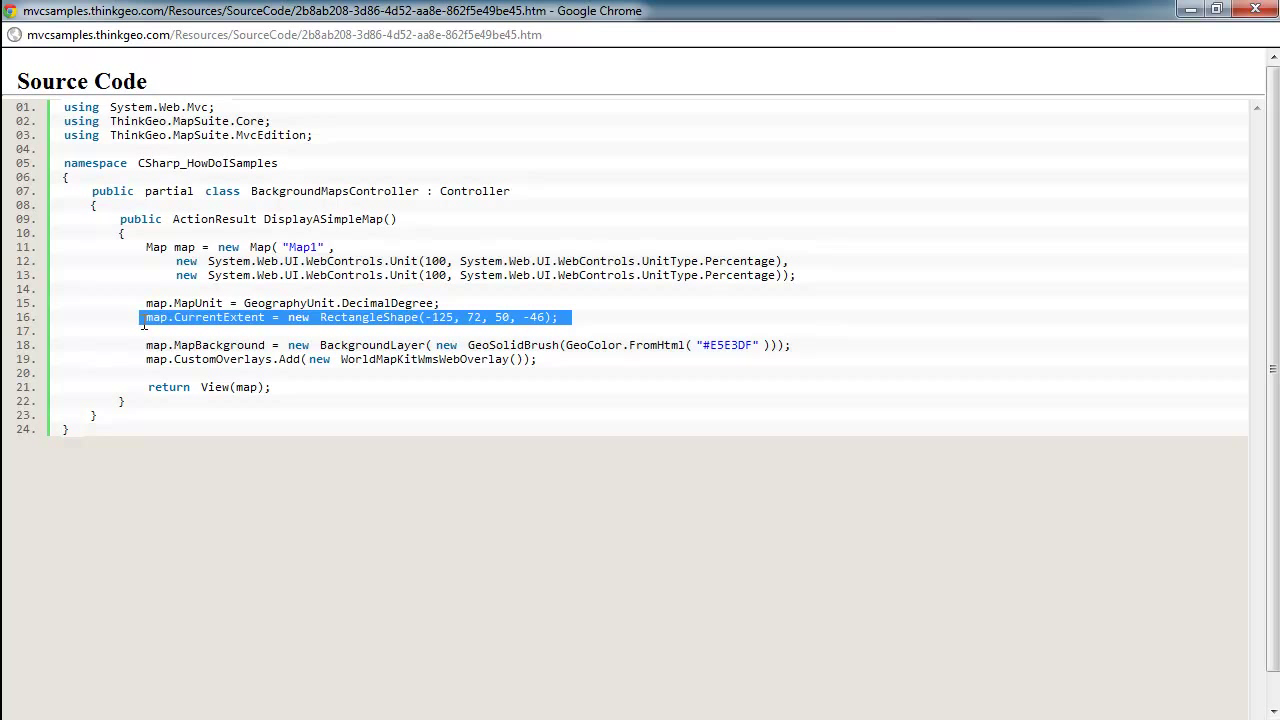
Clear the highlight on the CurrentExtent rectangle line in the controller code.
{"action": "left_click", "coordinate": [256, 316]}
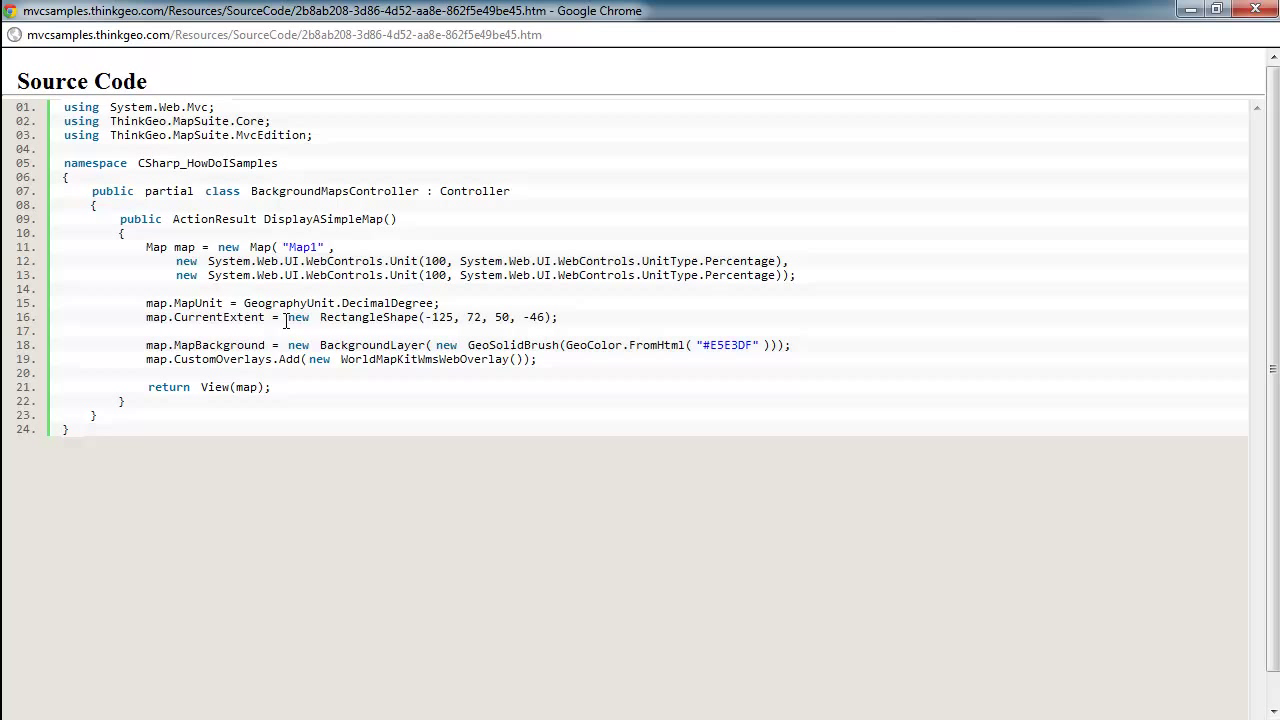
{"action": "mouse_move", "coordinate": [328, 316]}
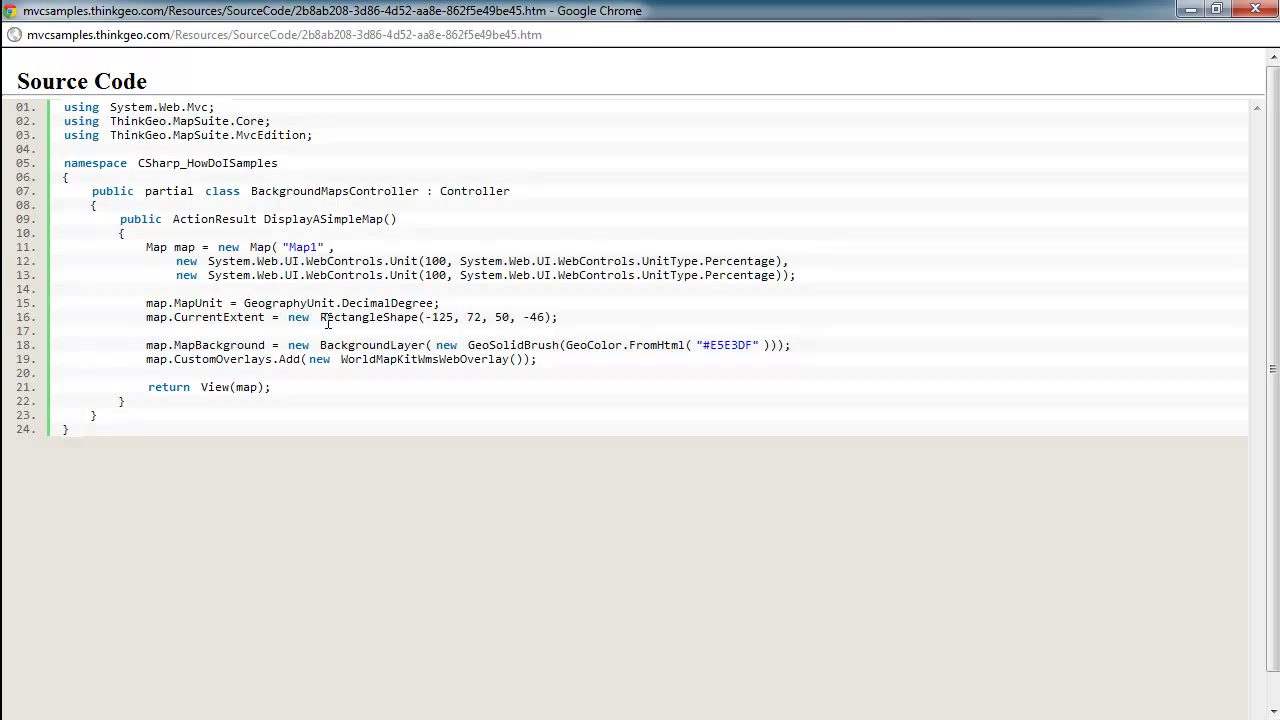
{"action": "mouse_move", "coordinate": [480, 336]}
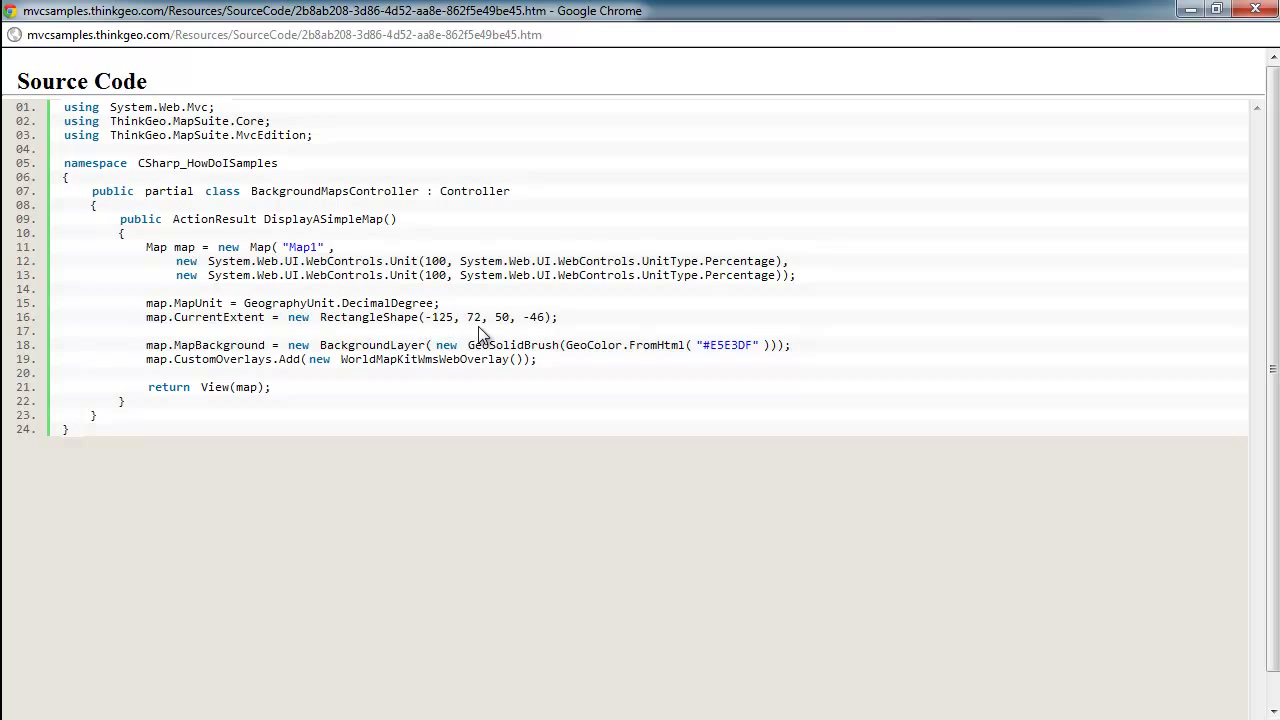
{"action": "mouse_move", "coordinate": [456, 332]}
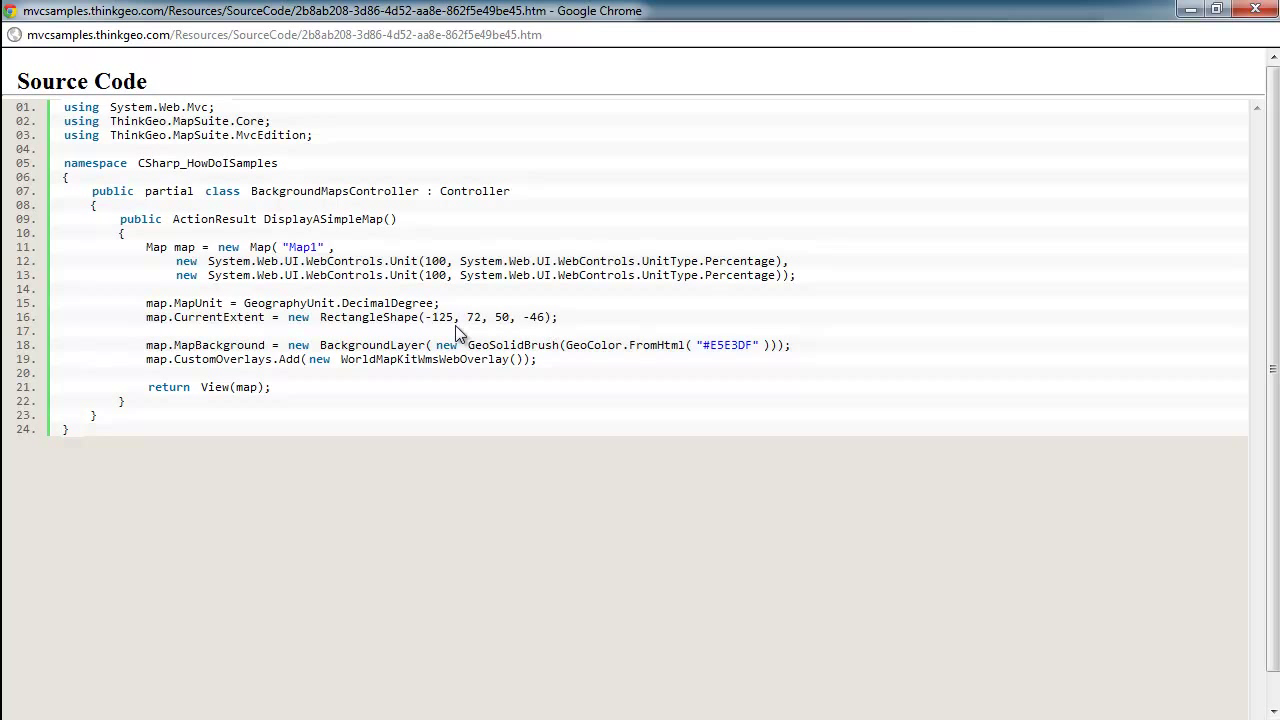
{"action": "mouse_move", "coordinate": [448, 330]}
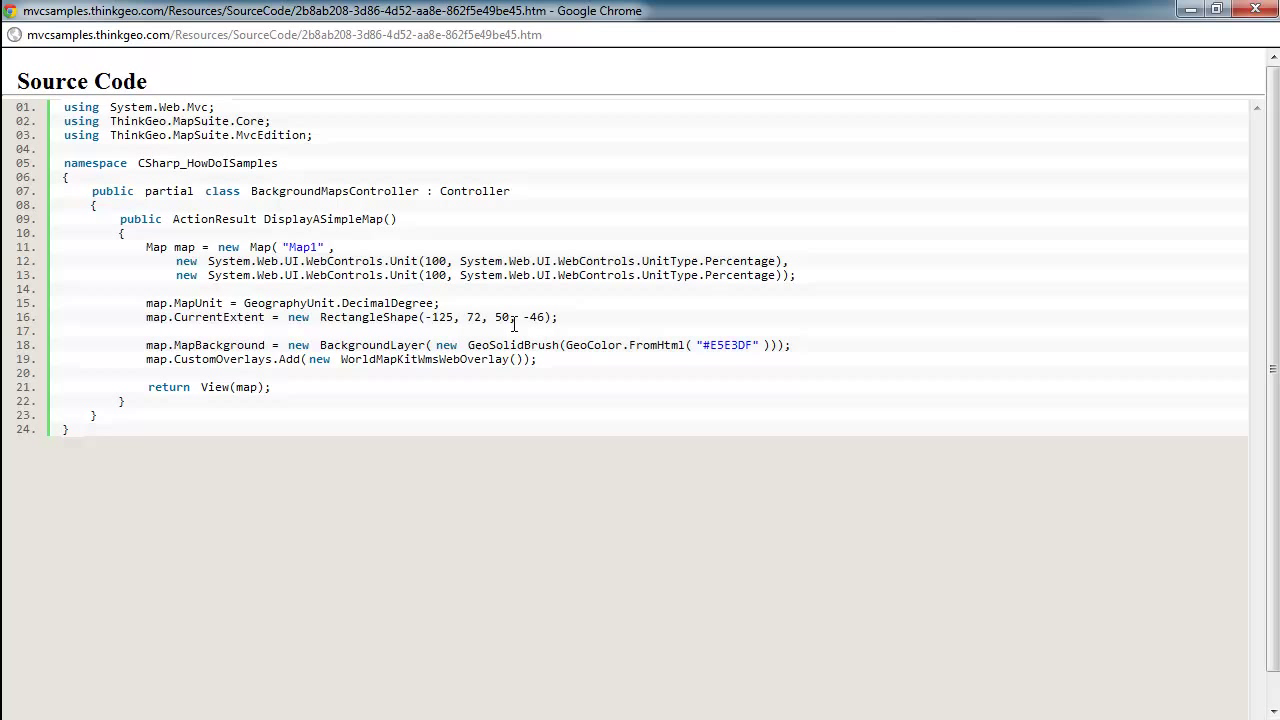
{"action": "mouse_move", "coordinate": [556, 398]}
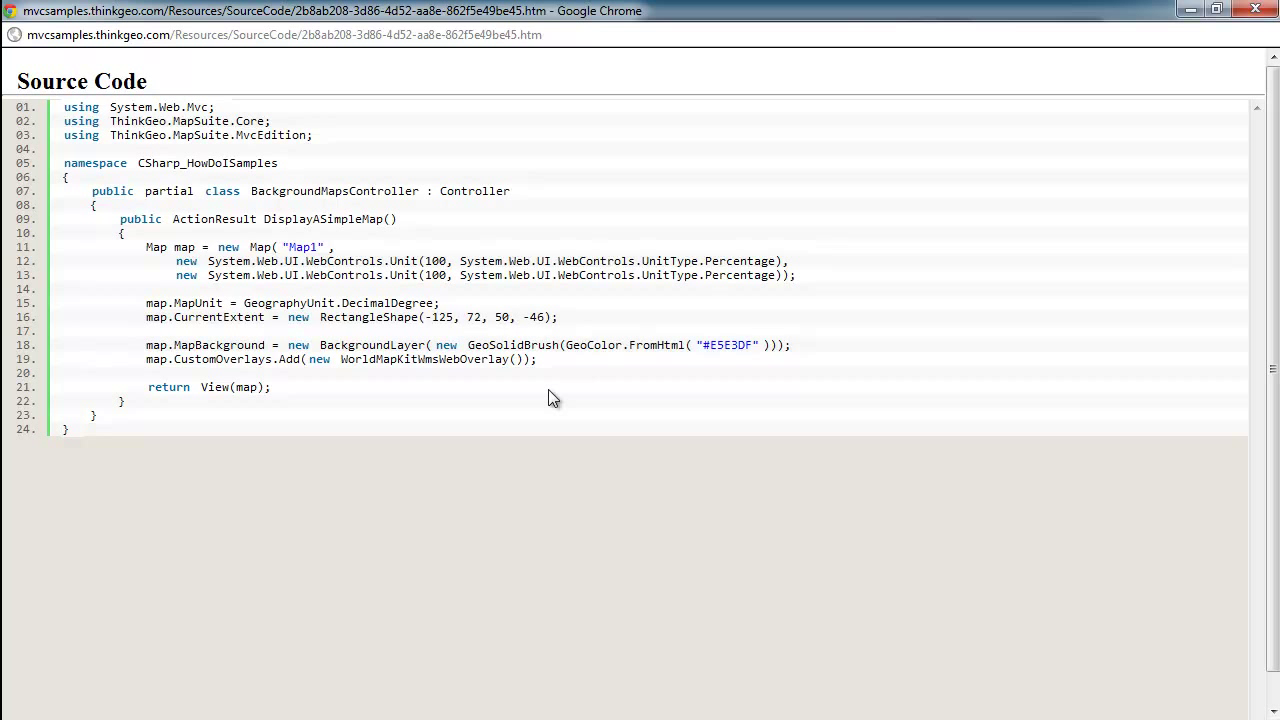
{"action": "mouse_move", "coordinate": [312, 344]}
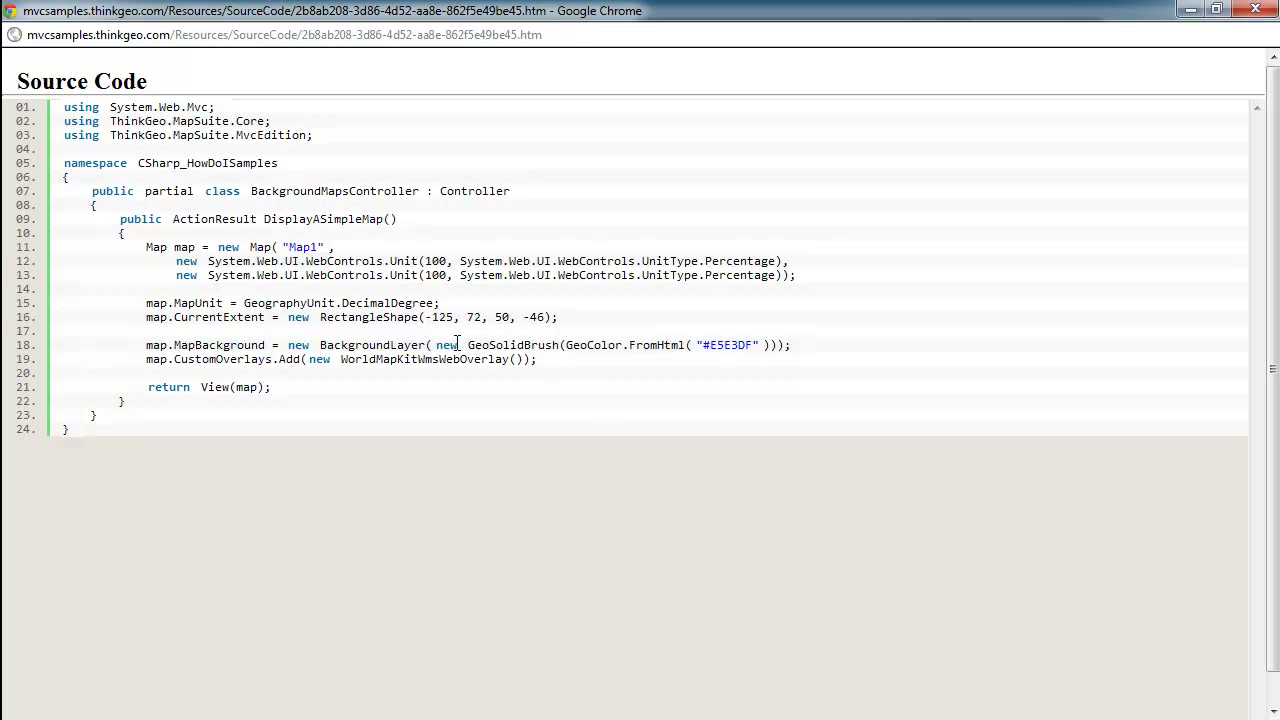
{"action": "mouse_move", "coordinate": [424, 360]}
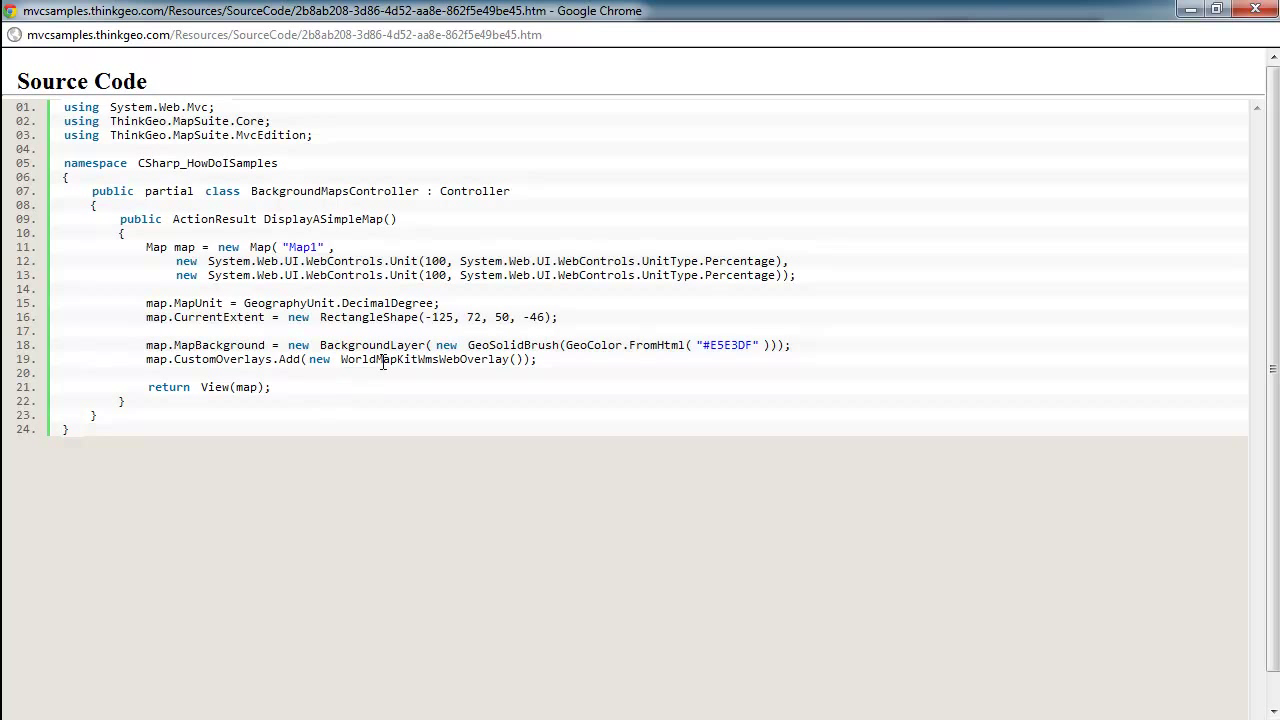
{"action": "mouse_move", "coordinate": [222, 362]}
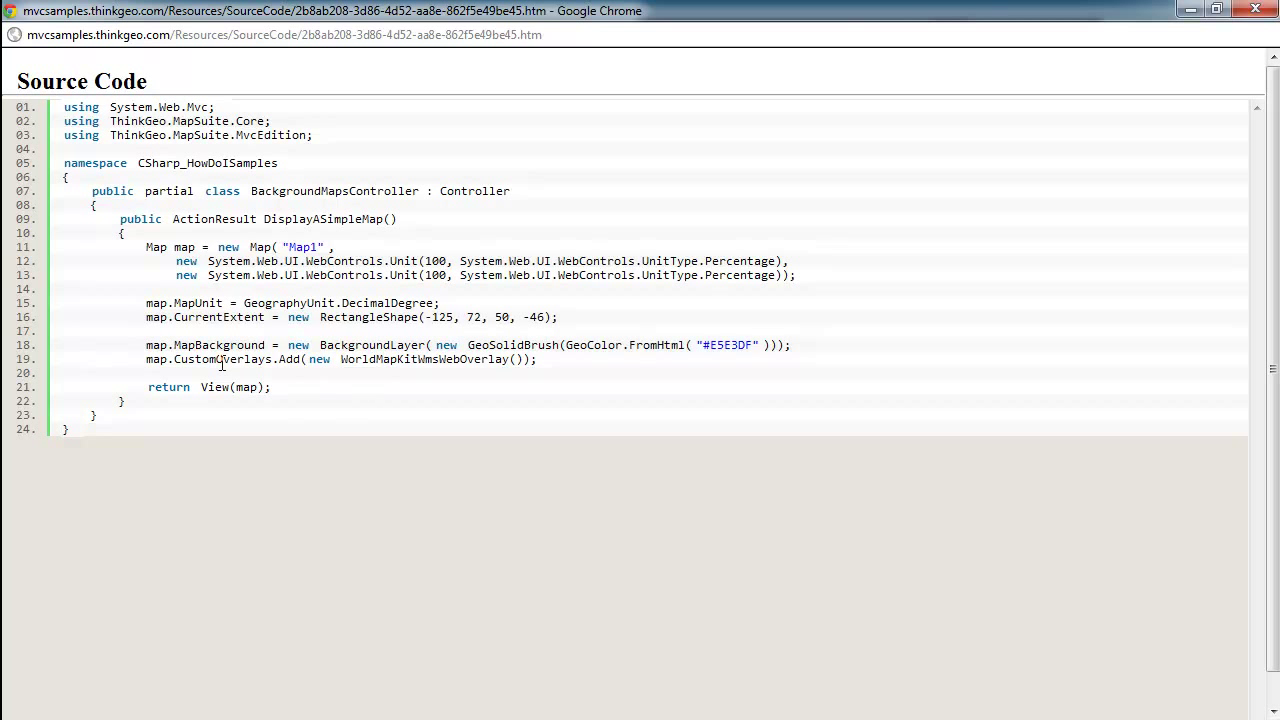
{"action": "mouse_move", "coordinate": [246, 384]}
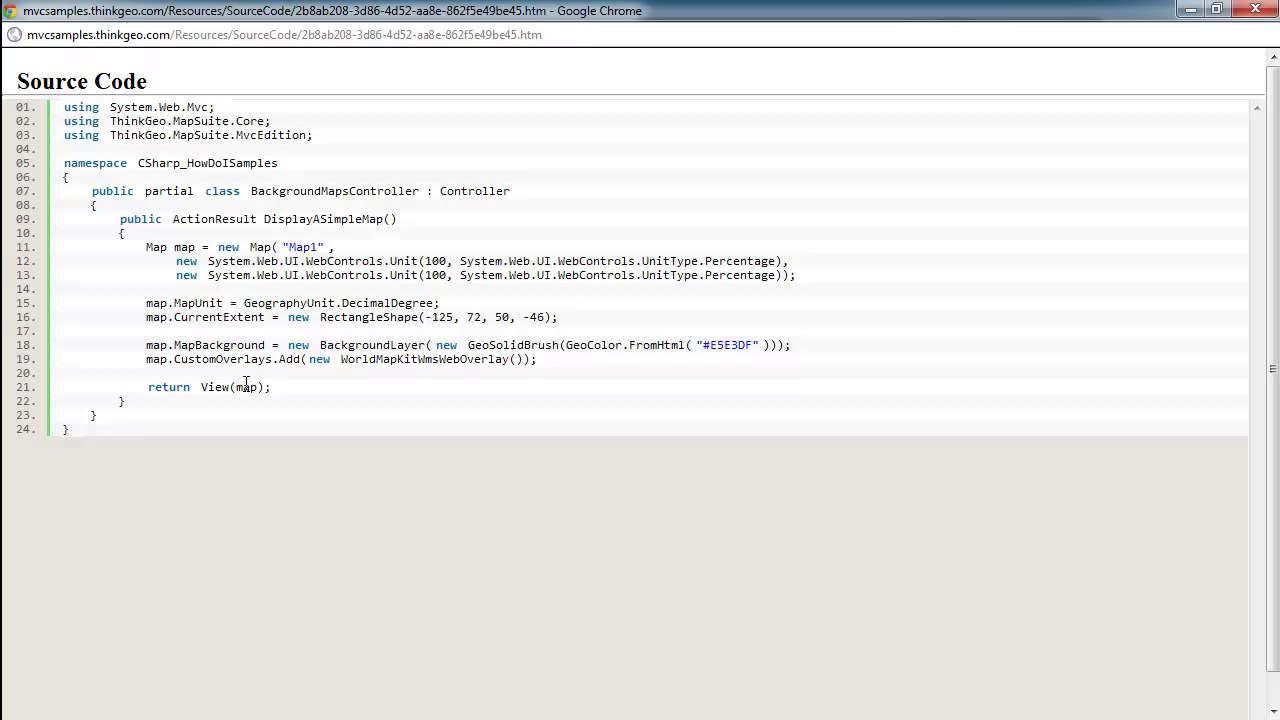
{"action": "mouse_move", "coordinate": [364, 364]}
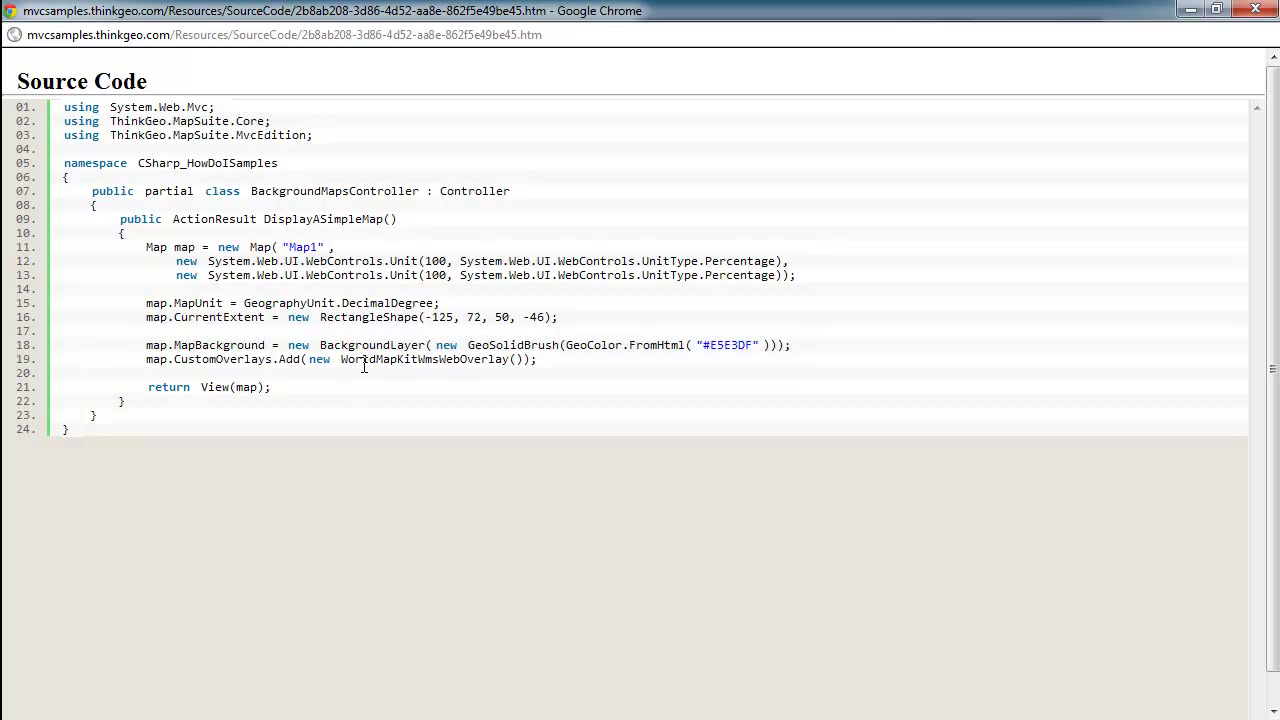
{"action": "mouse_move", "coordinate": [376, 360]}
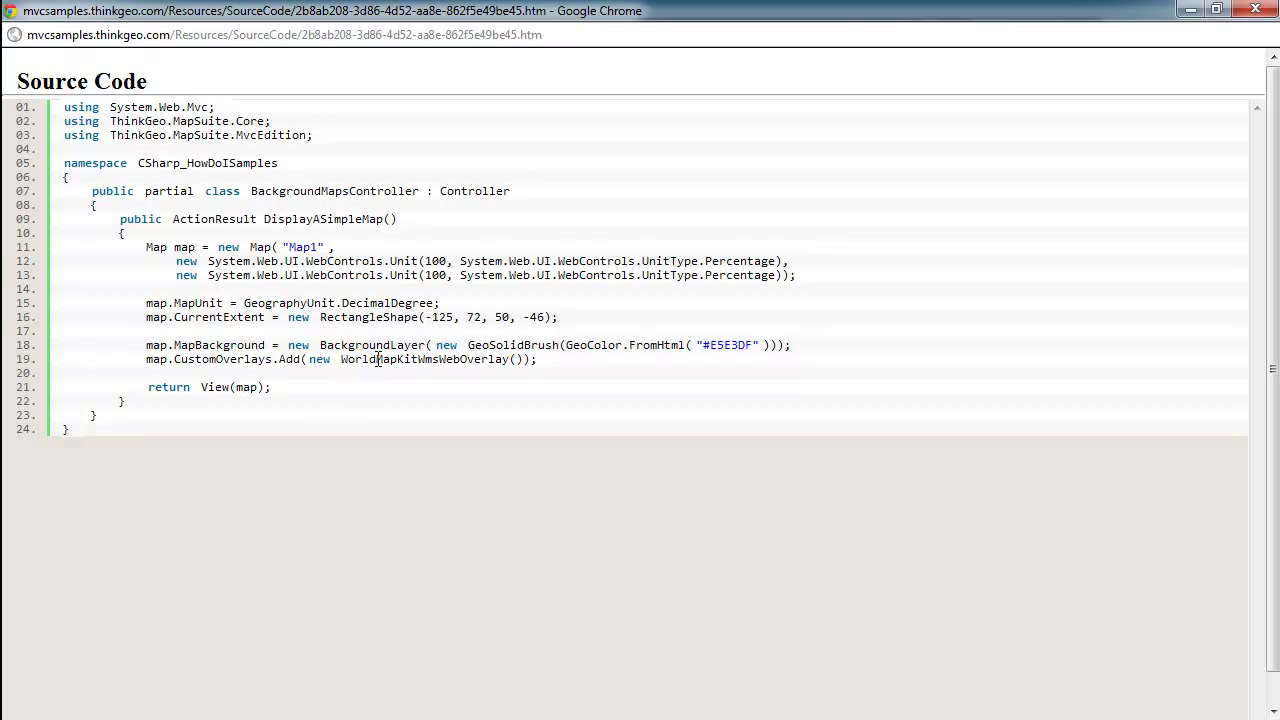
{"action": "mouse_move", "coordinate": [442, 336]}
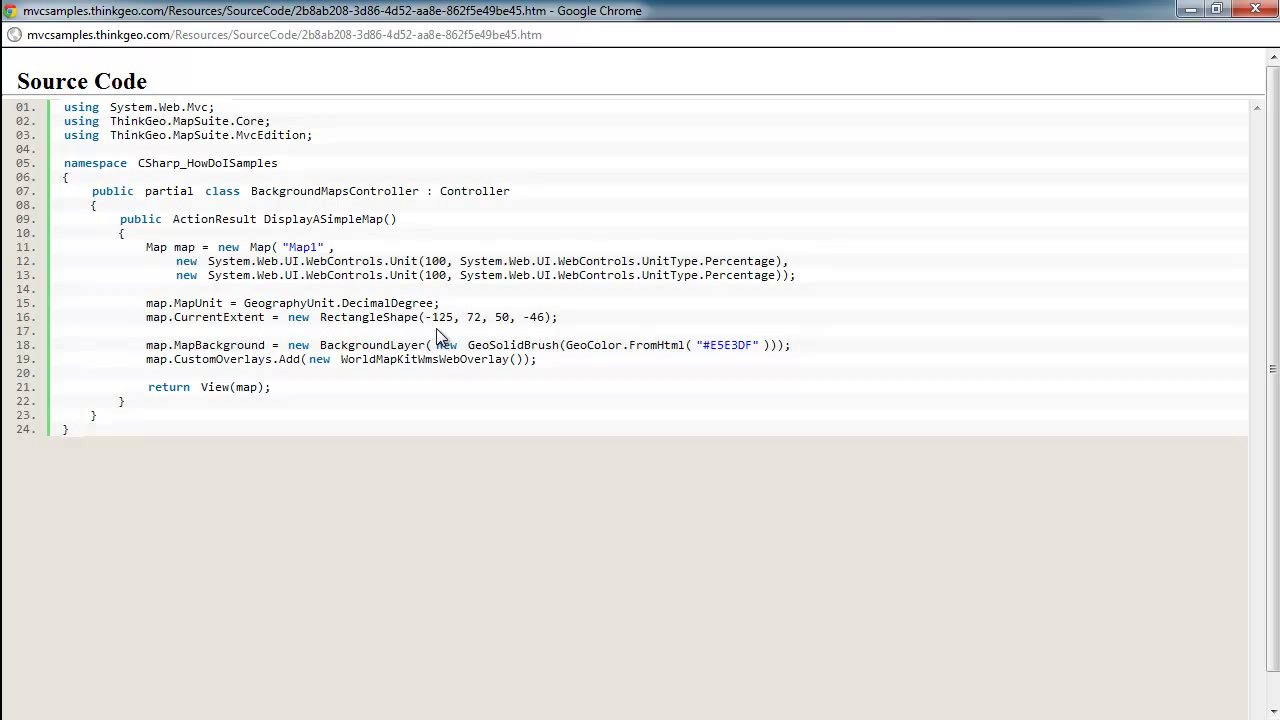
{"action": "mouse_move", "coordinate": [446, 362]}
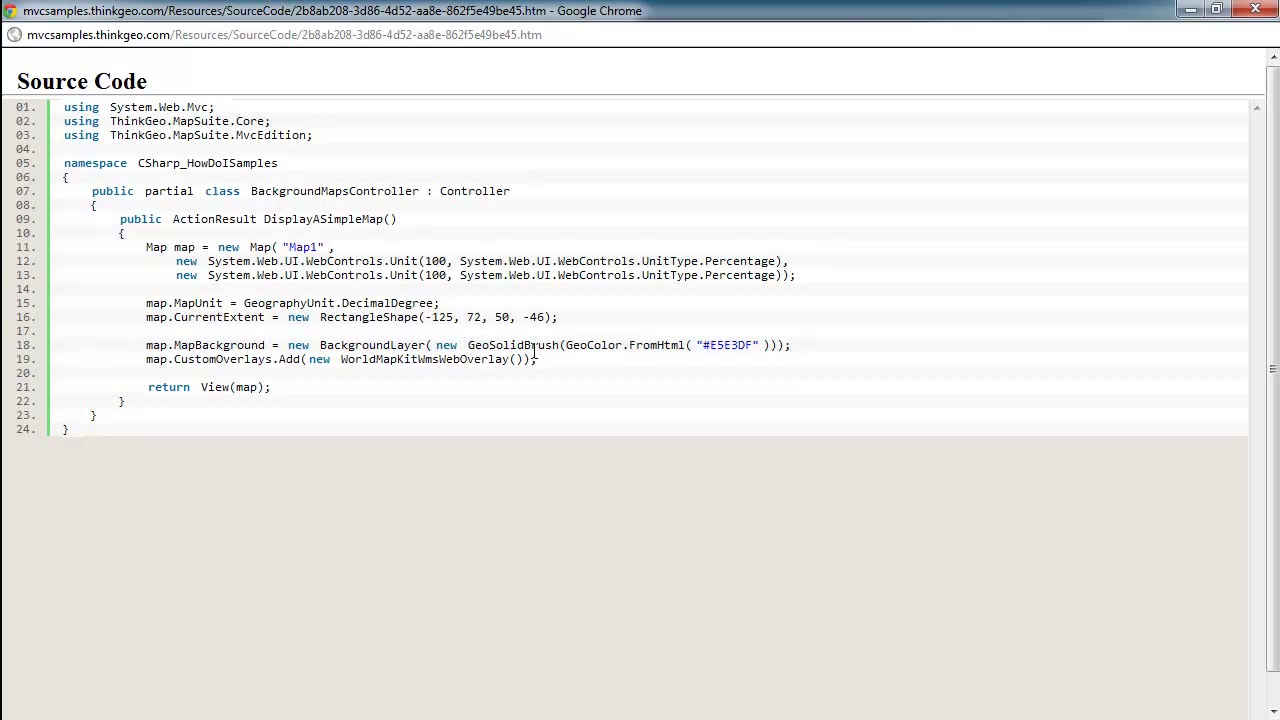
{"action": "mouse_move", "coordinate": [578, 368]}
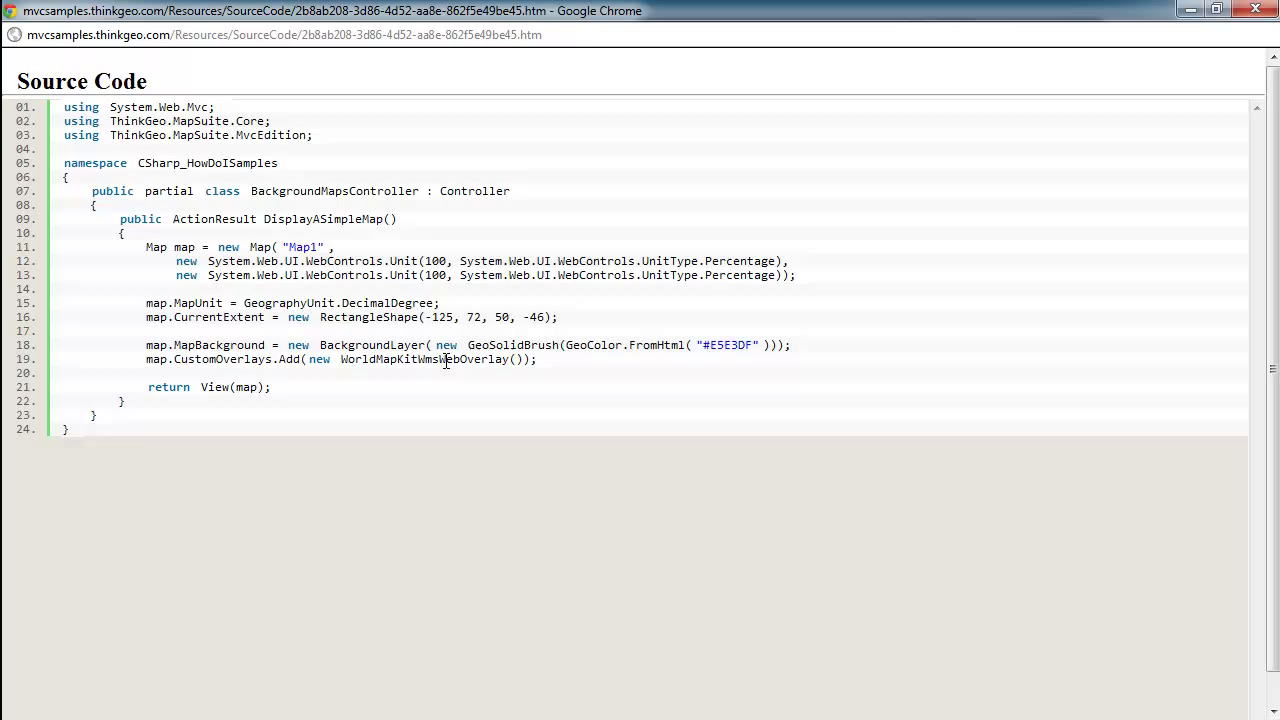
{"action": "mouse_move", "coordinate": [484, 364]}
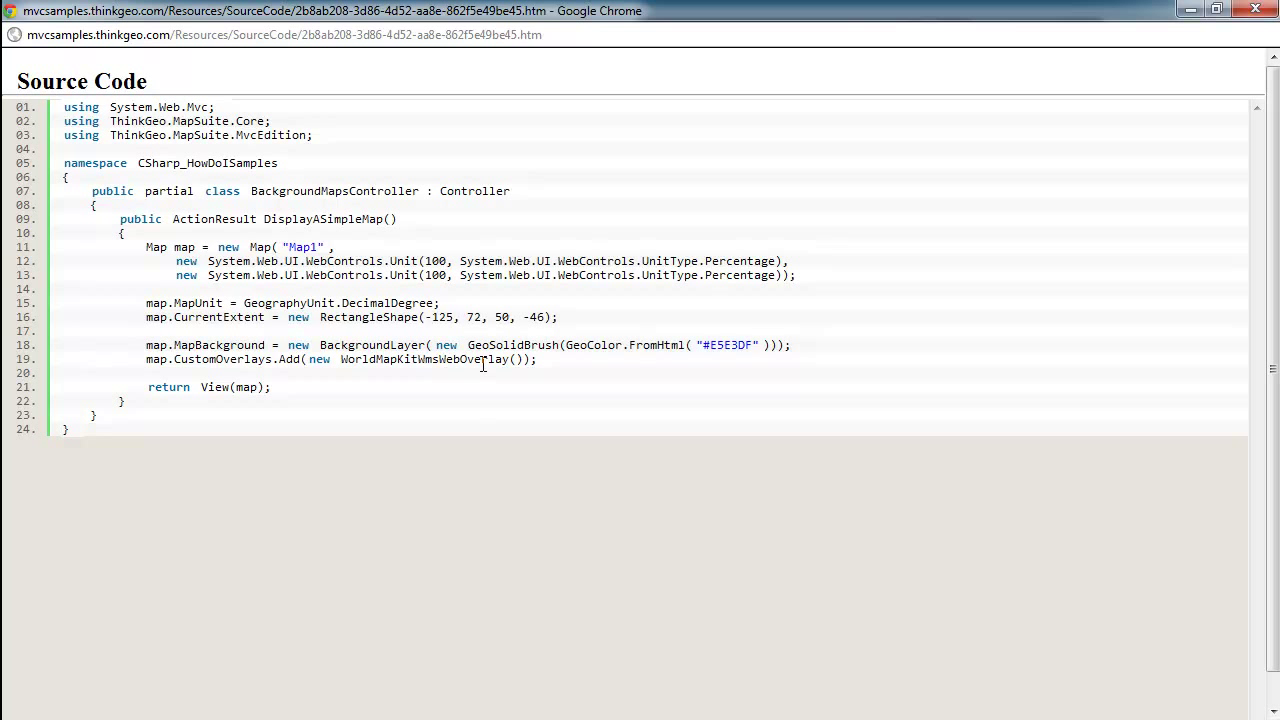
{"action": "mouse_move", "coordinate": [596, 368]}
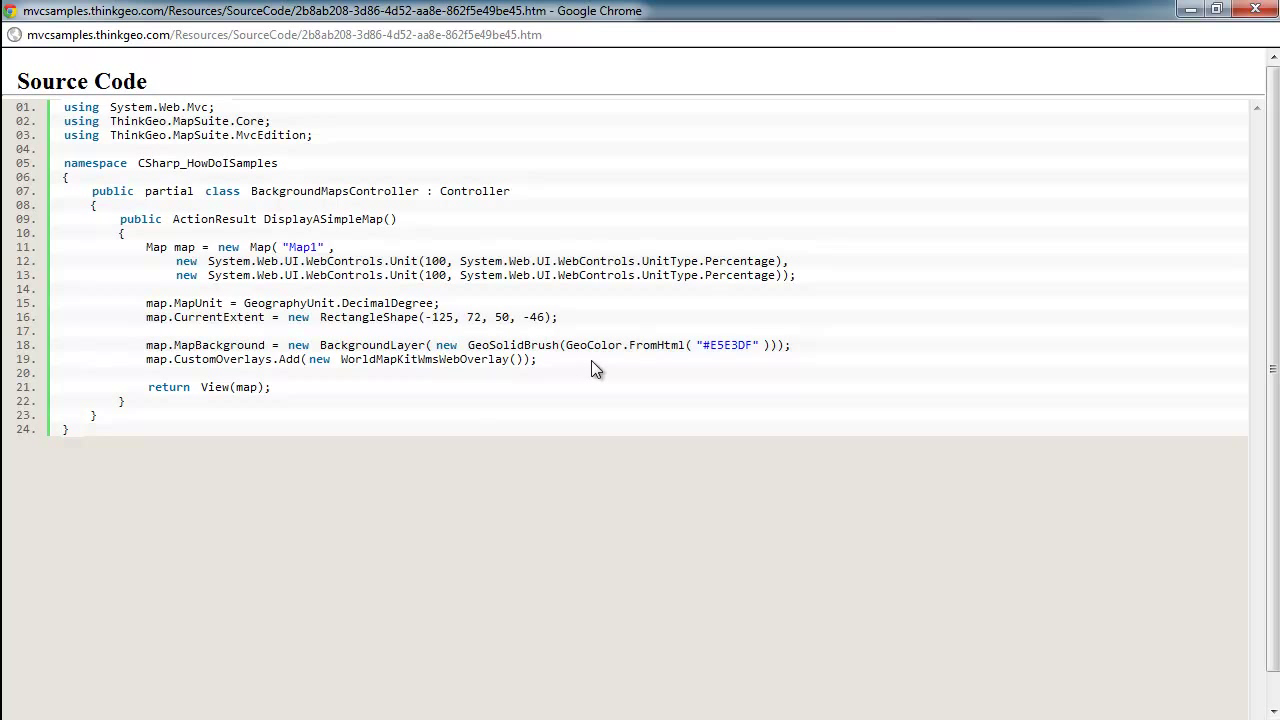
{"action": "mouse_move", "coordinate": [616, 368]}
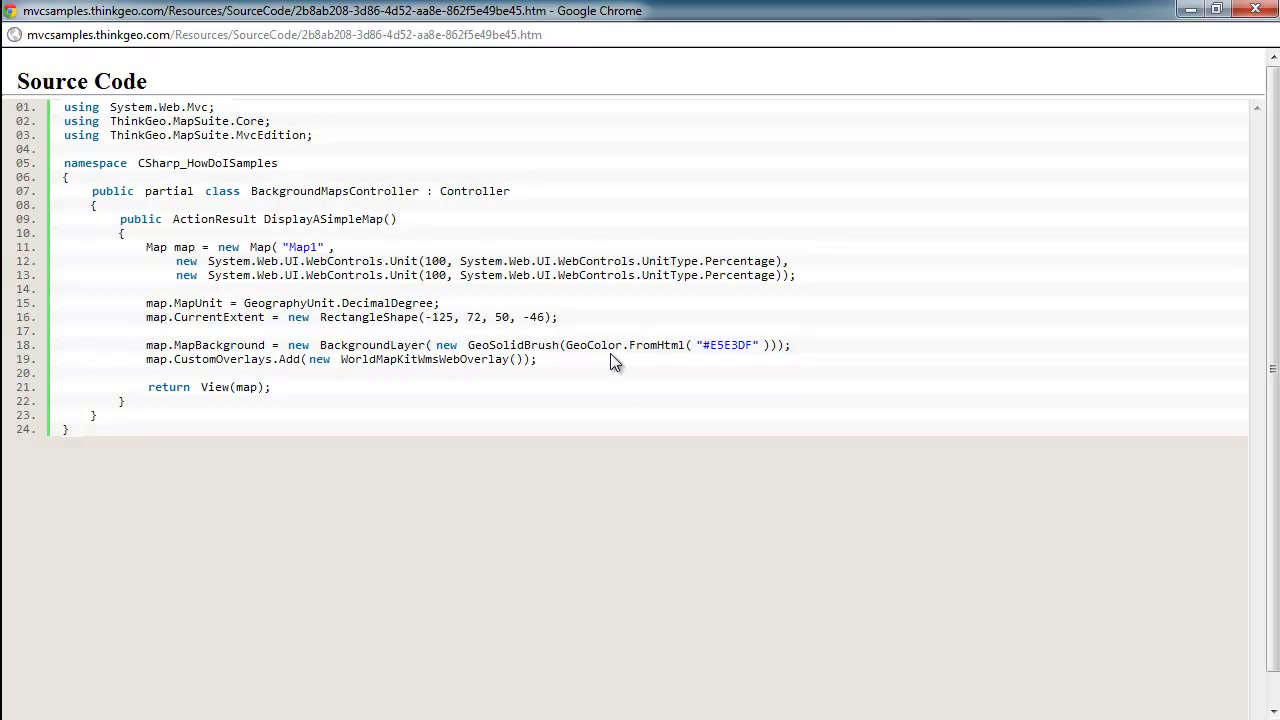
{"action": "mouse_move", "coordinate": [612, 356]}
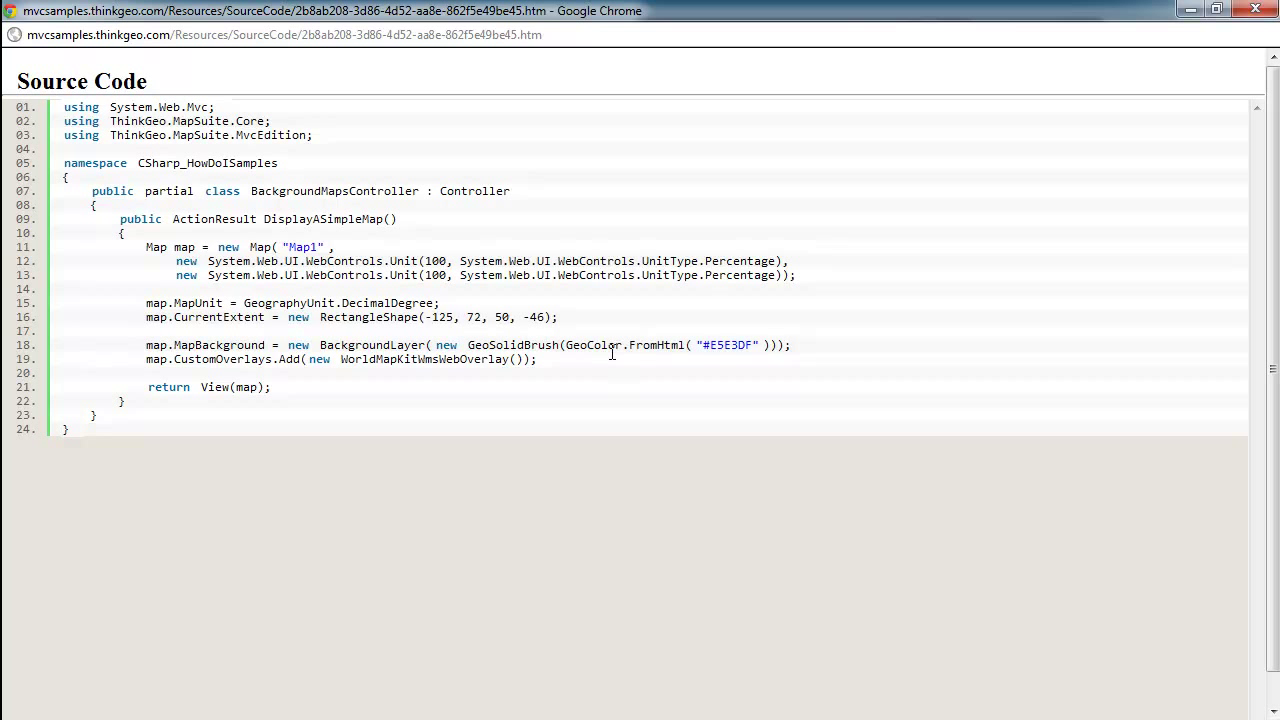
{"action": "mouse_move", "coordinate": [590, 364]}
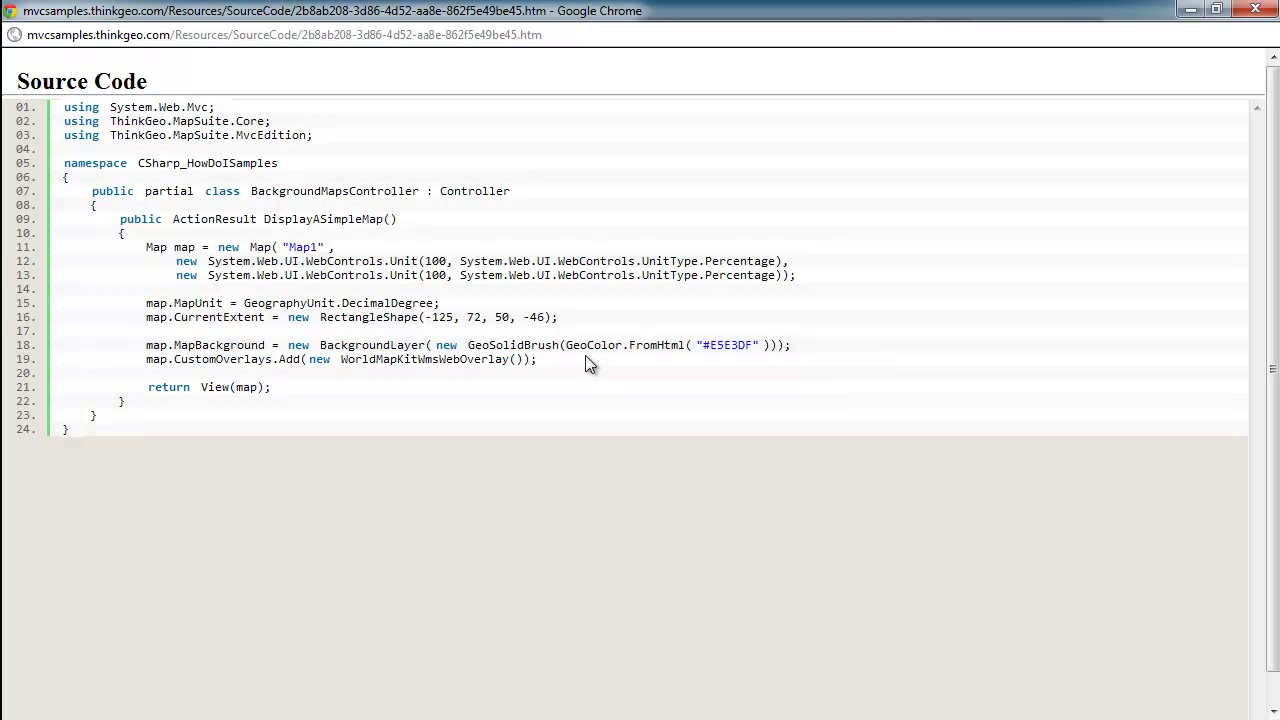
{"action": "mouse_move", "coordinate": [576, 350]}
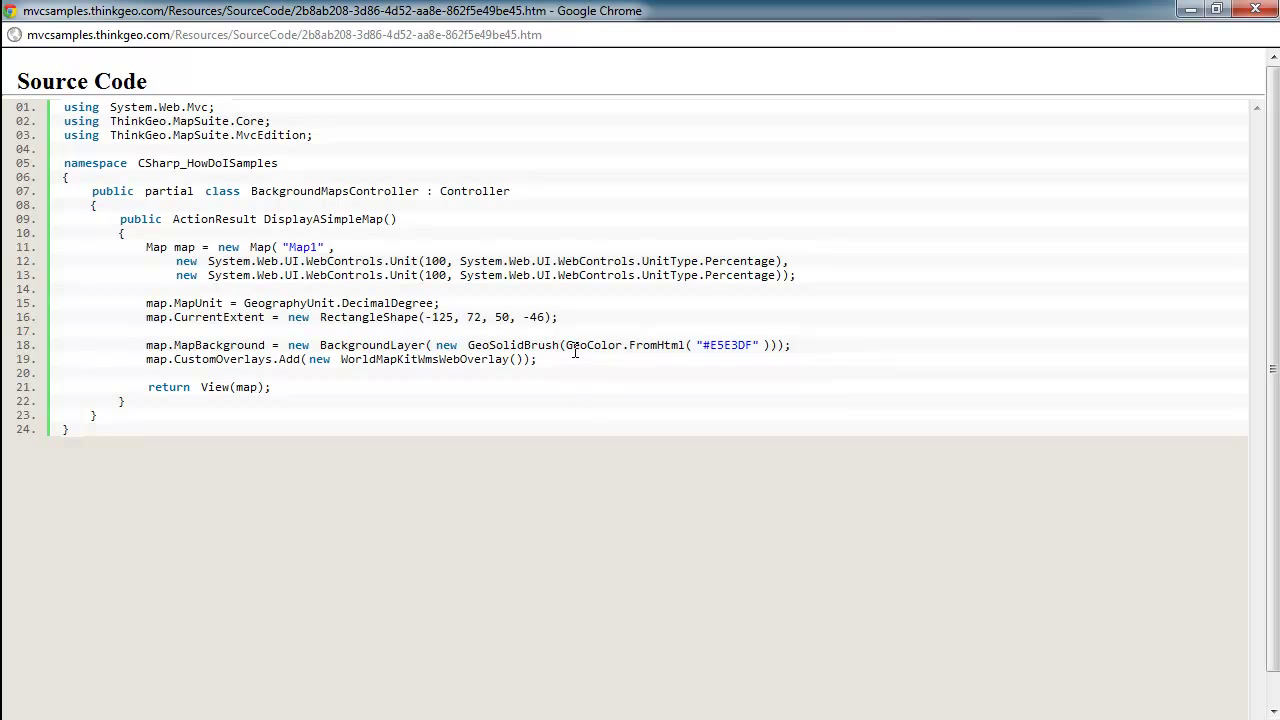
{"action": "mouse_move", "coordinate": [428, 384]}
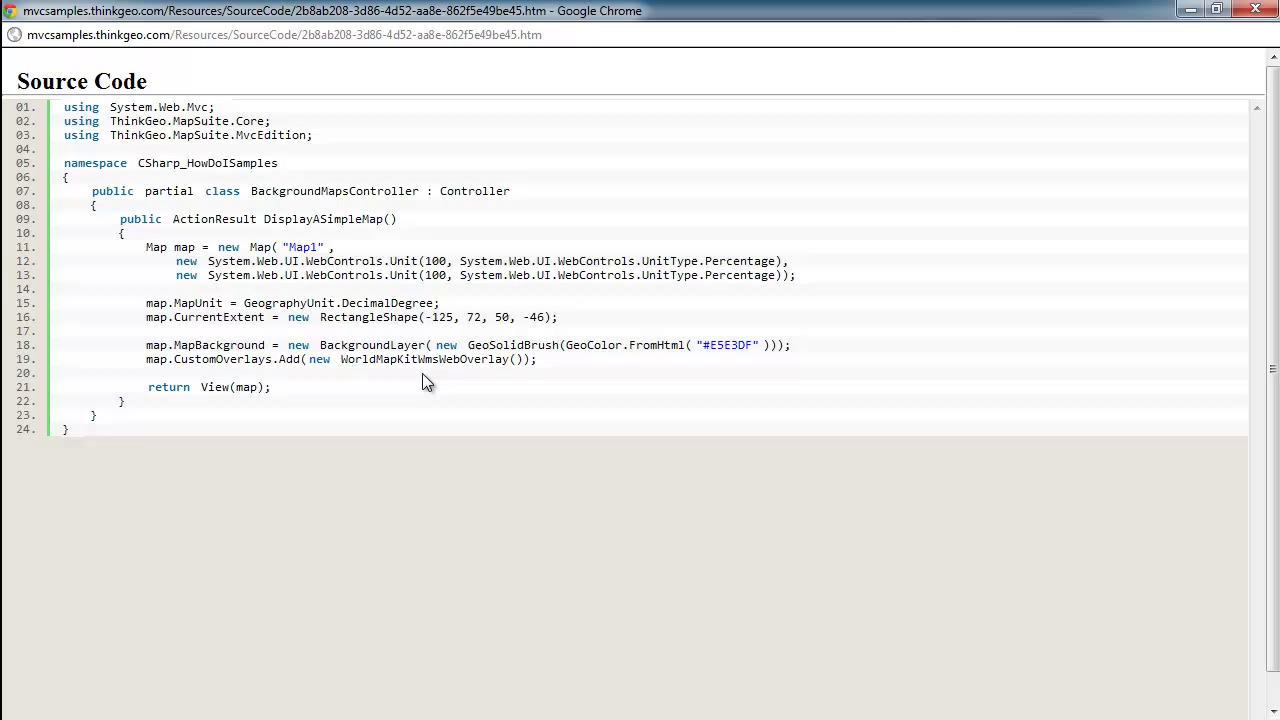
{"action": "mouse_move", "coordinate": [1260, 30]}
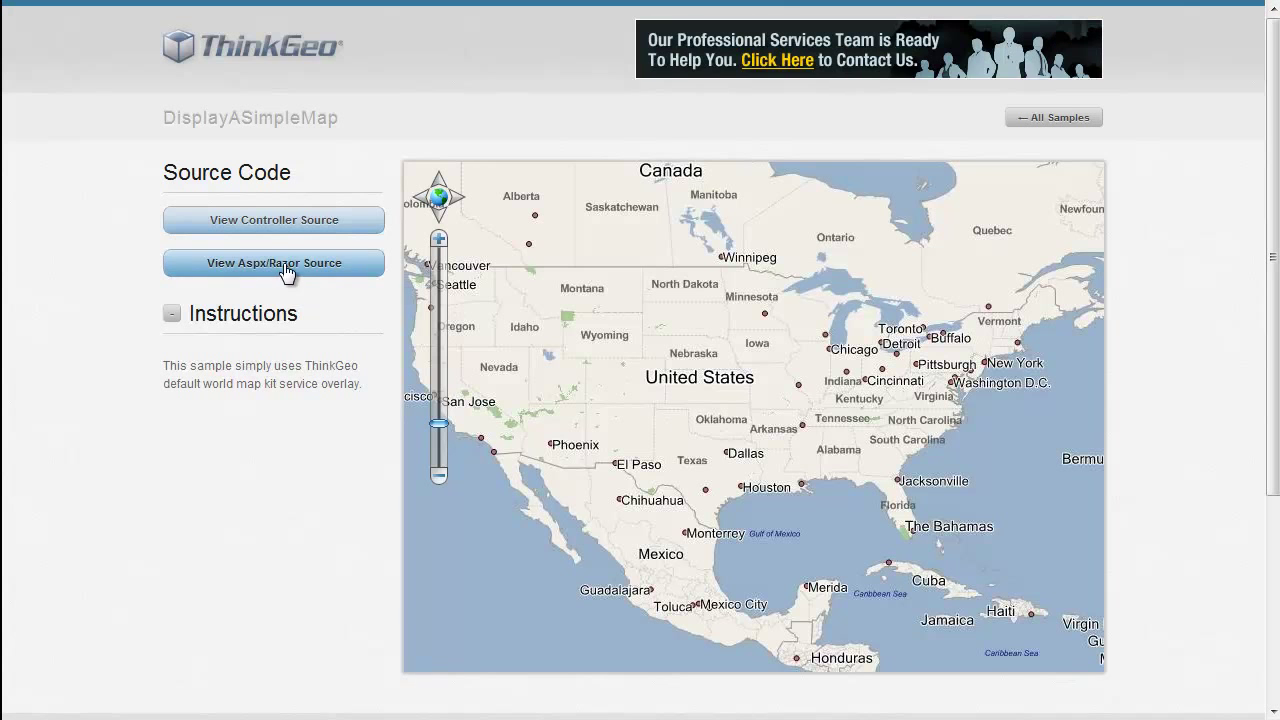
Show the sample's Aspx/Razor view source with its map-rendering markup.
{"action": "left_click", "coordinate": [272, 264]}
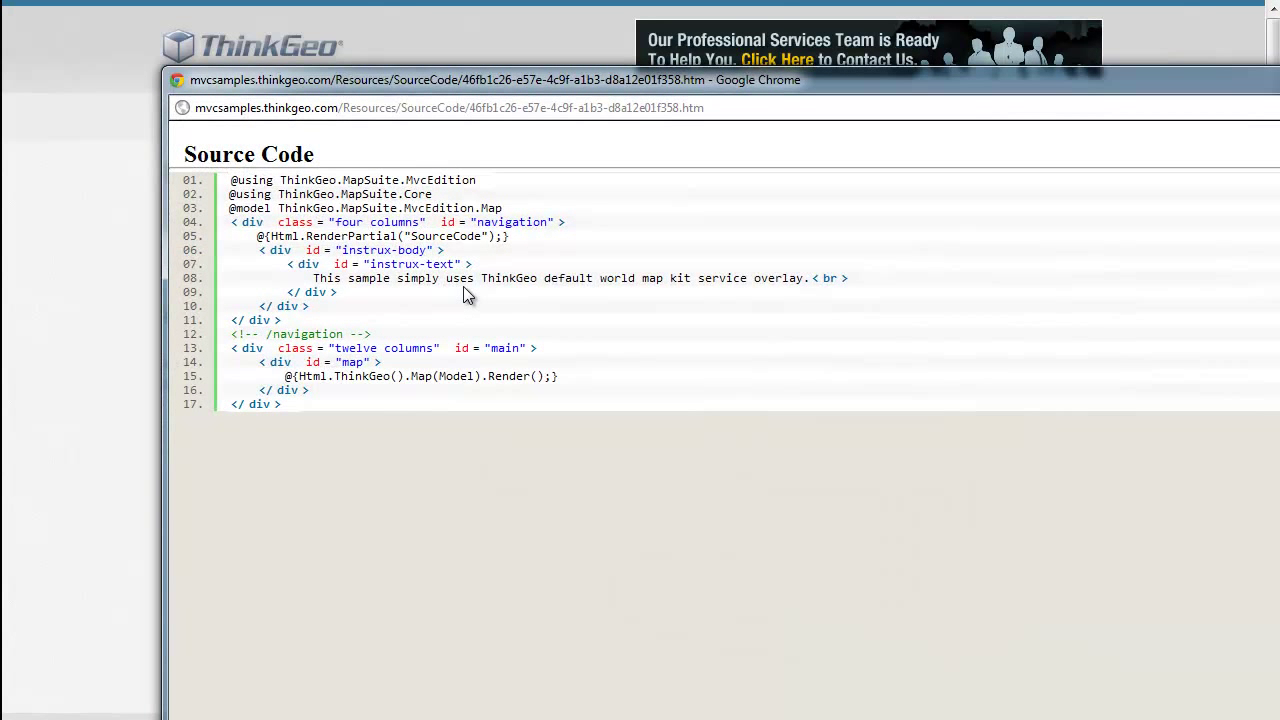
{"action": "mouse_move", "coordinate": [416, 308]}
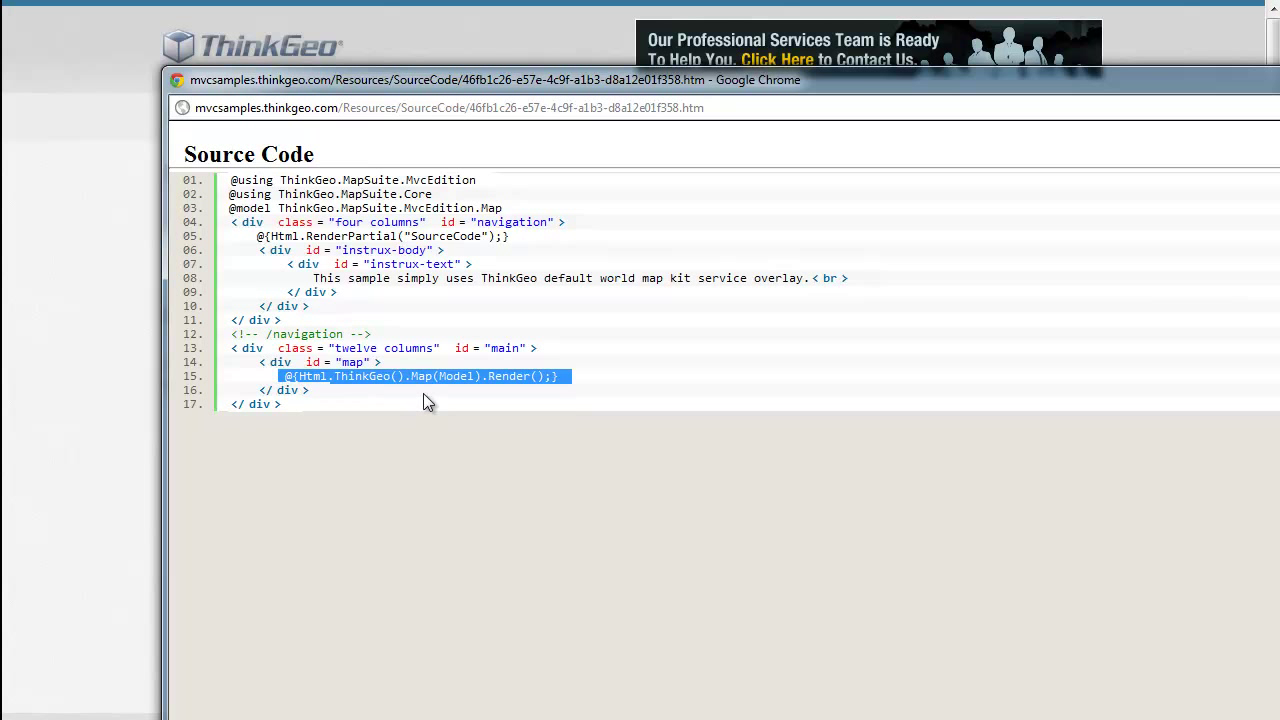
{"action": "mouse_move", "coordinate": [592, 362]}
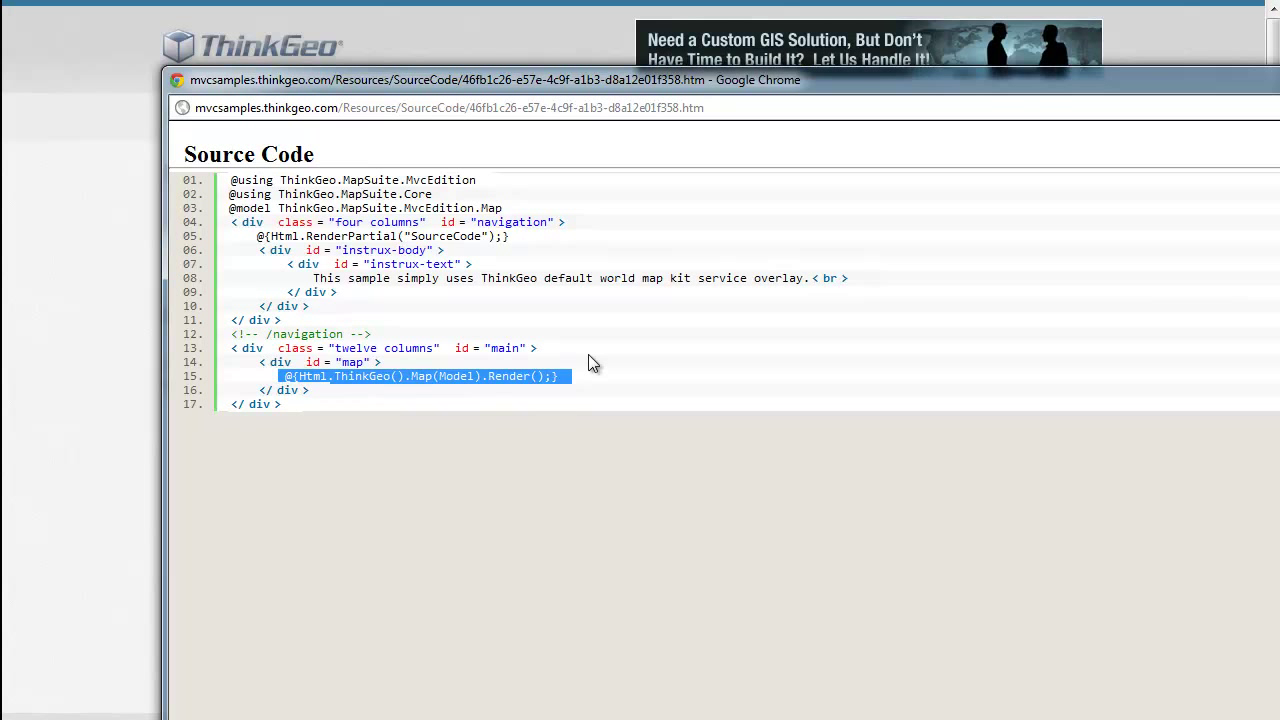
{"action": "mouse_move", "coordinate": [650, 372]}
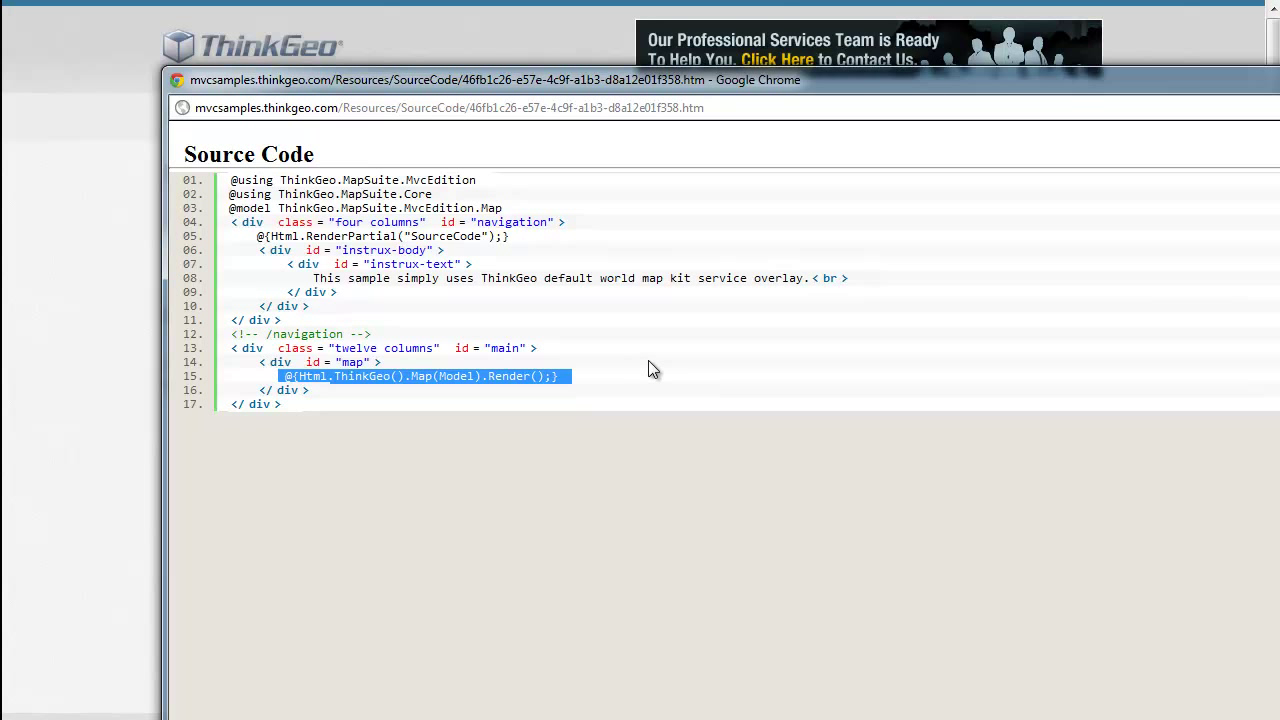
{"action": "mouse_move", "coordinate": [668, 360]}
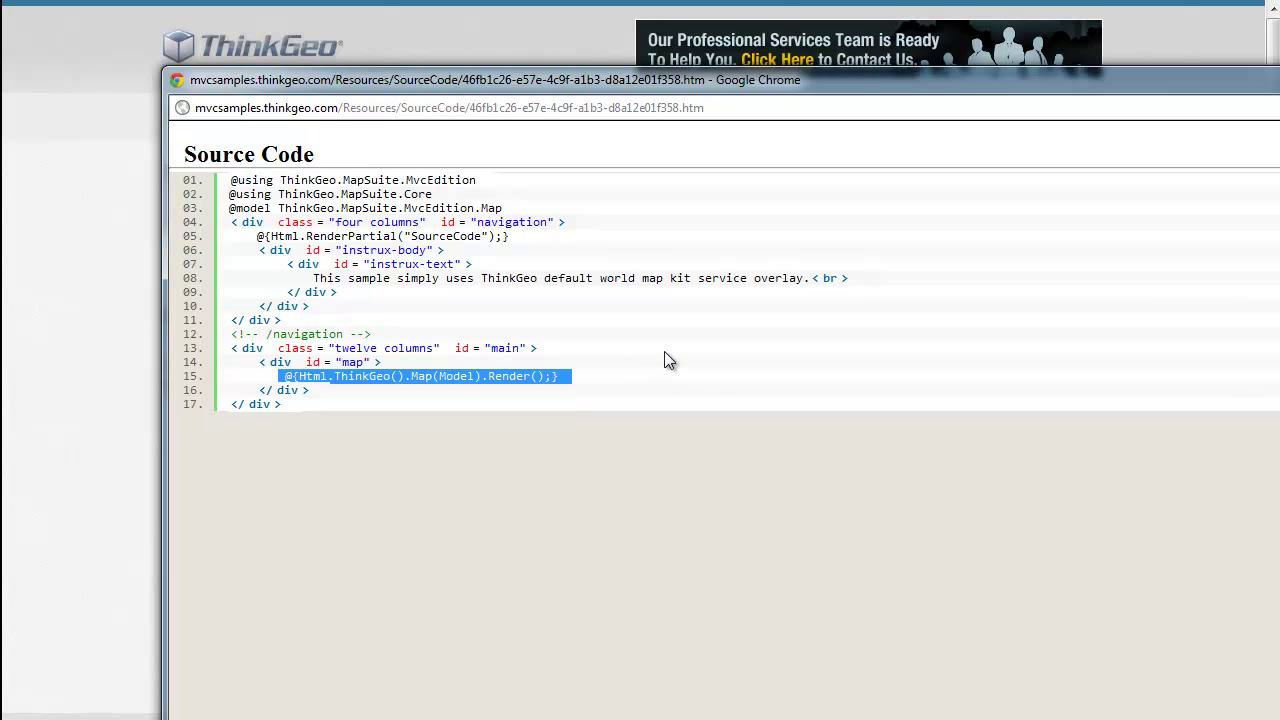
{"action": "mouse_move", "coordinate": [696, 356]}
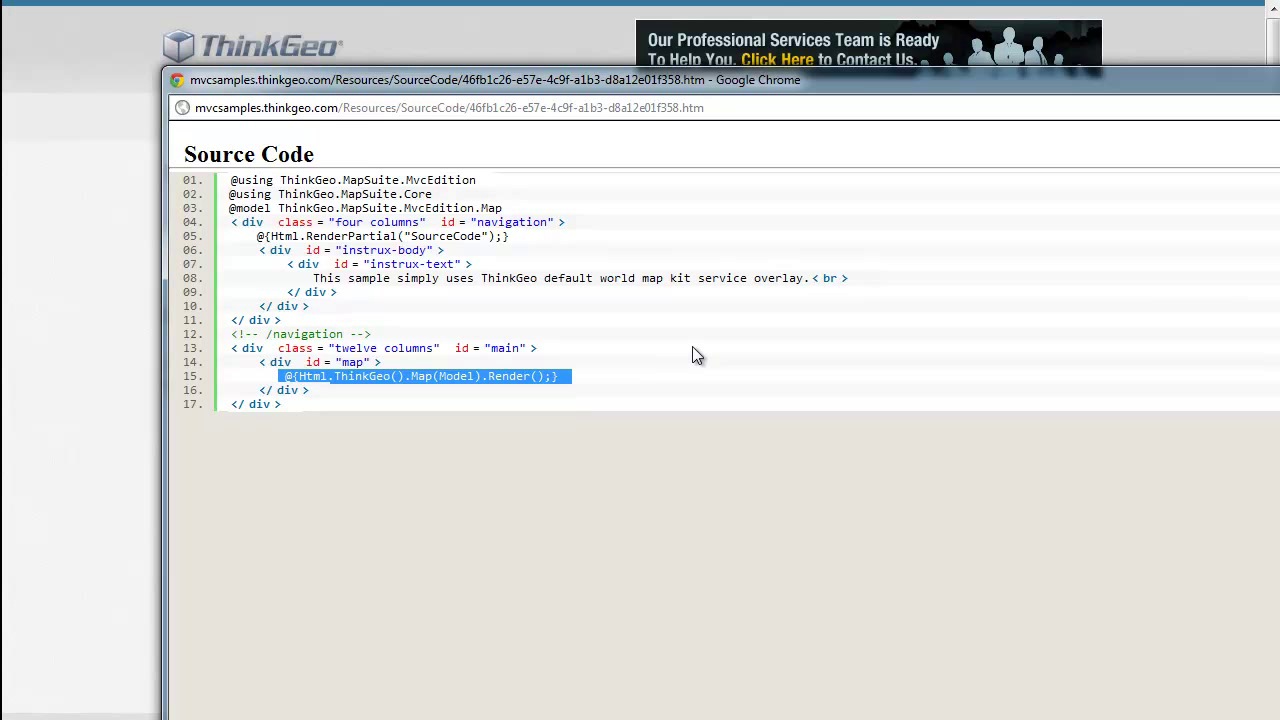
{"action": "mouse_move", "coordinate": [730, 350]}
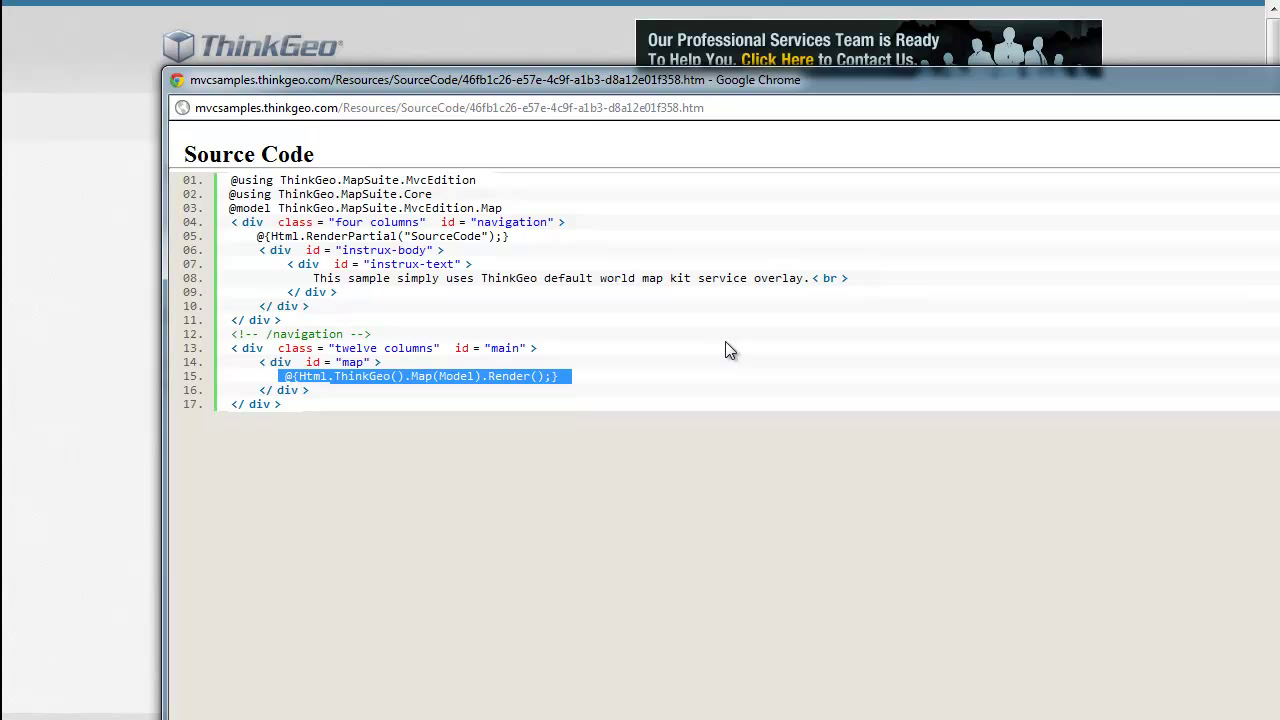